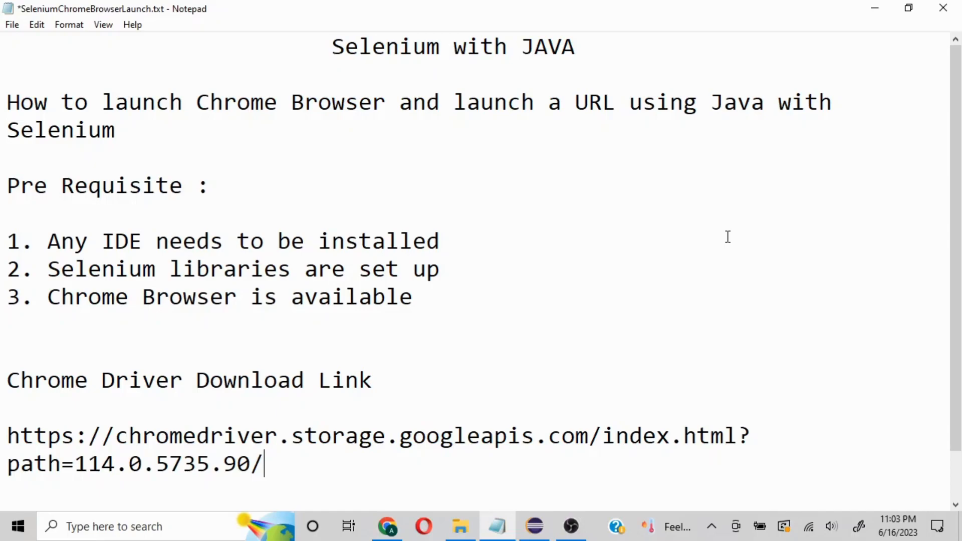
{"action": "mouse_move", "coordinate": [449, 282]}
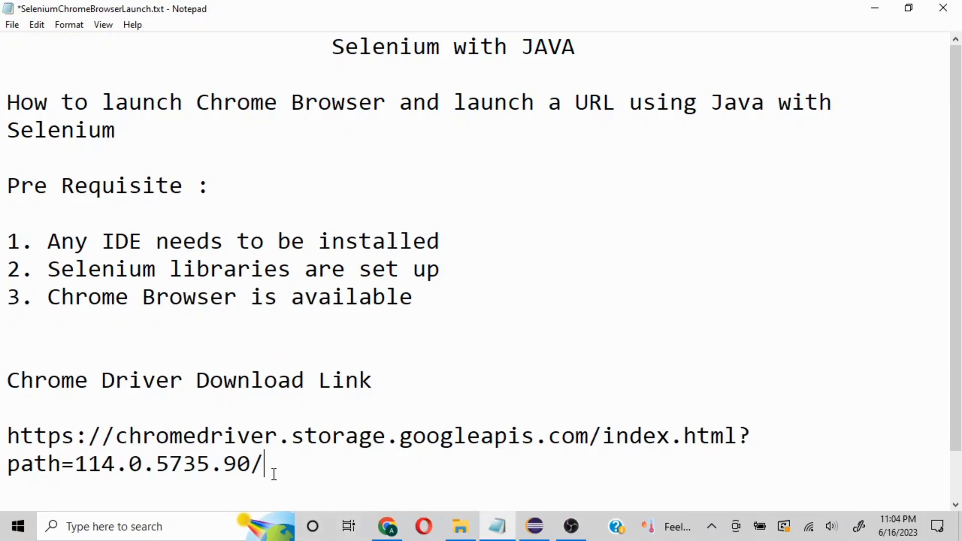
In Chrome, search 'chrome driver downlod' and open the WebDriver for Chrome downloads result.
{"action": "left_click_drag", "start_coordinate": [8, 435], "coordinate": [264, 464]}
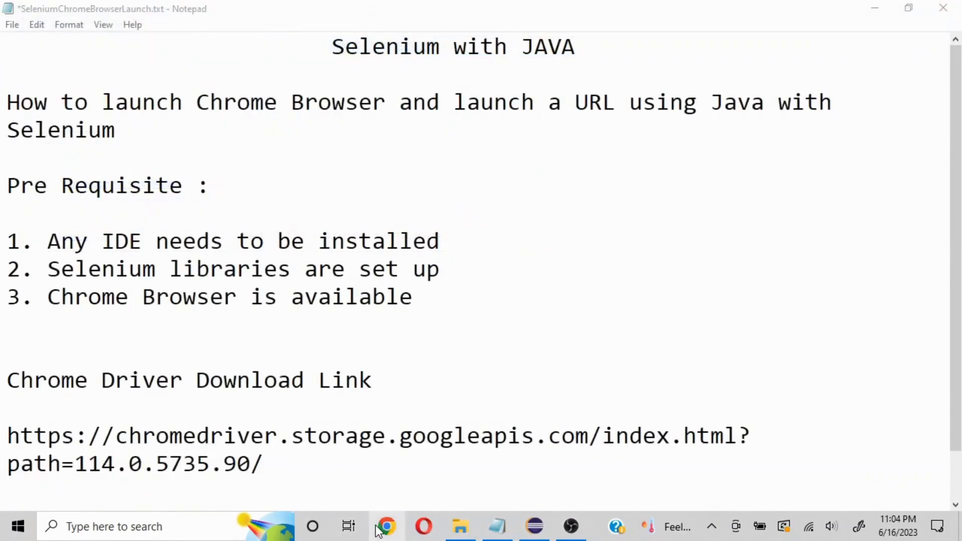
{"action": "left_click", "coordinate": [385, 526]}
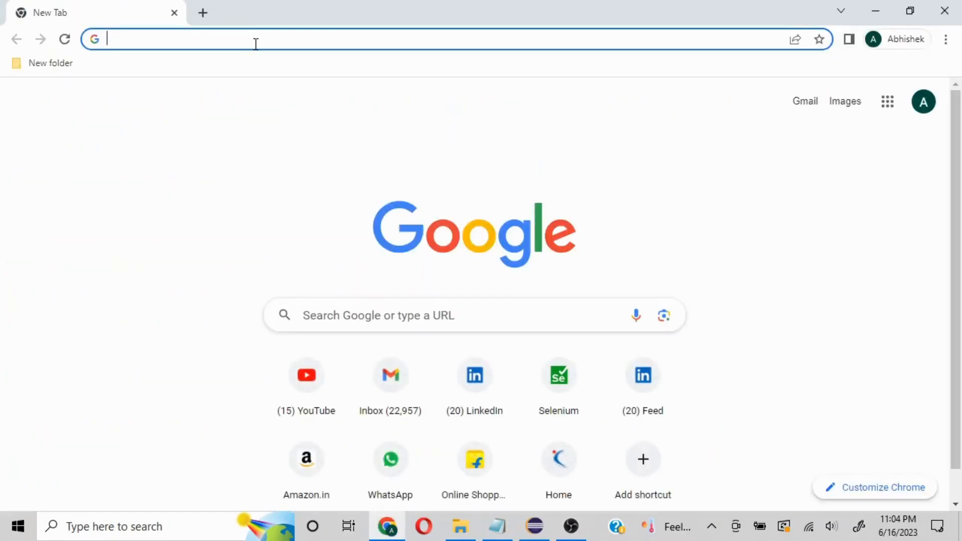
{"action": "type", "text": "chrome driver downlod"}
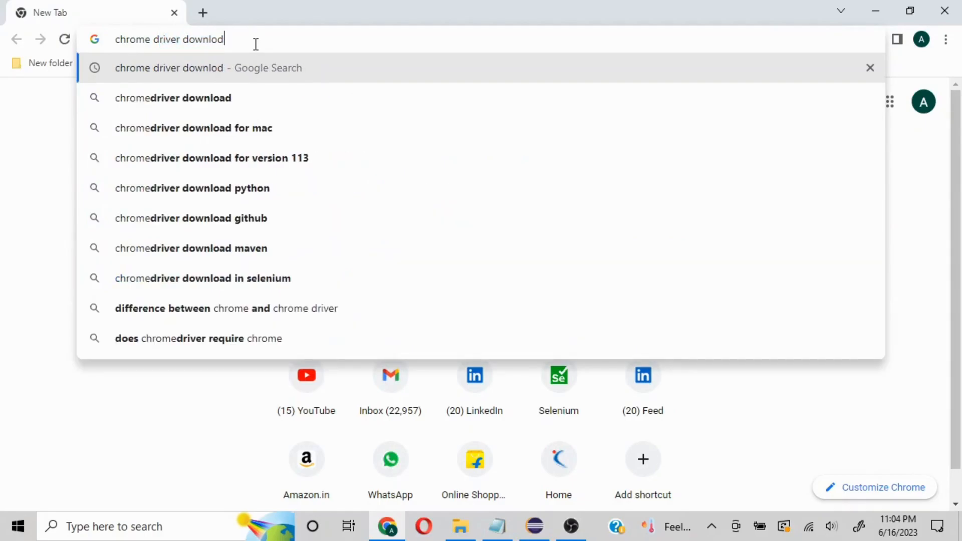
{"action": "key", "text": "Enter"}
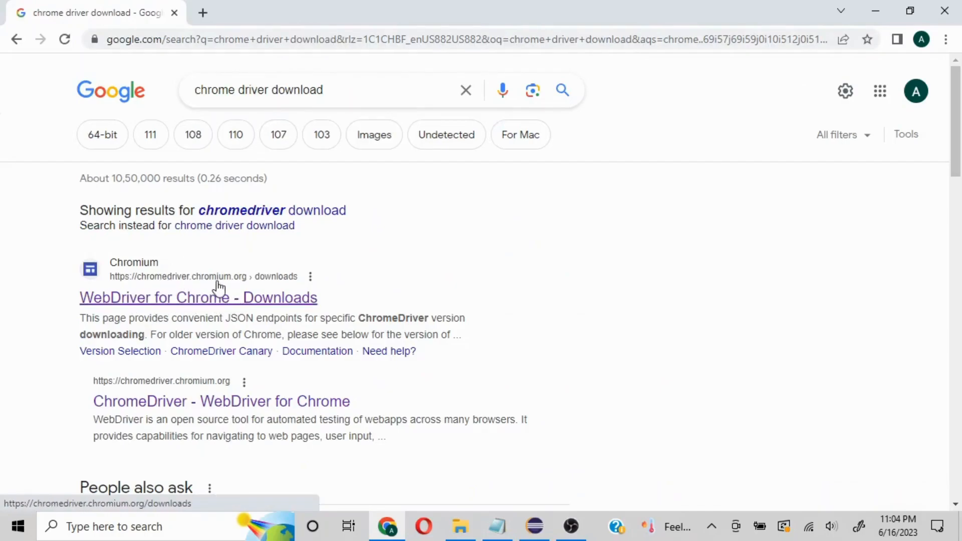
{"action": "left_click", "coordinate": [199, 297]}
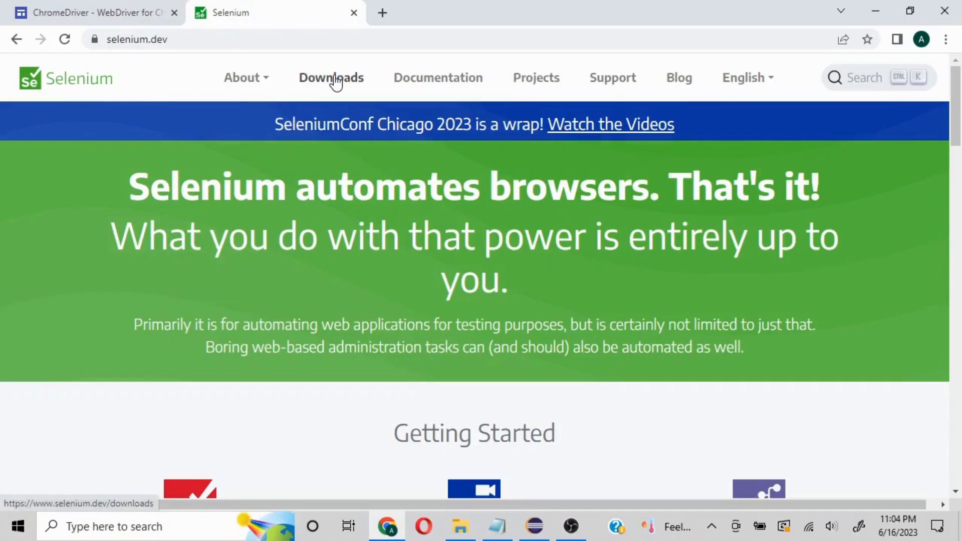
On Selenium's Downloads page, expand Browsers and open Chrome's documentation link in a new tab.
{"action": "left_click", "coordinate": [331, 77]}
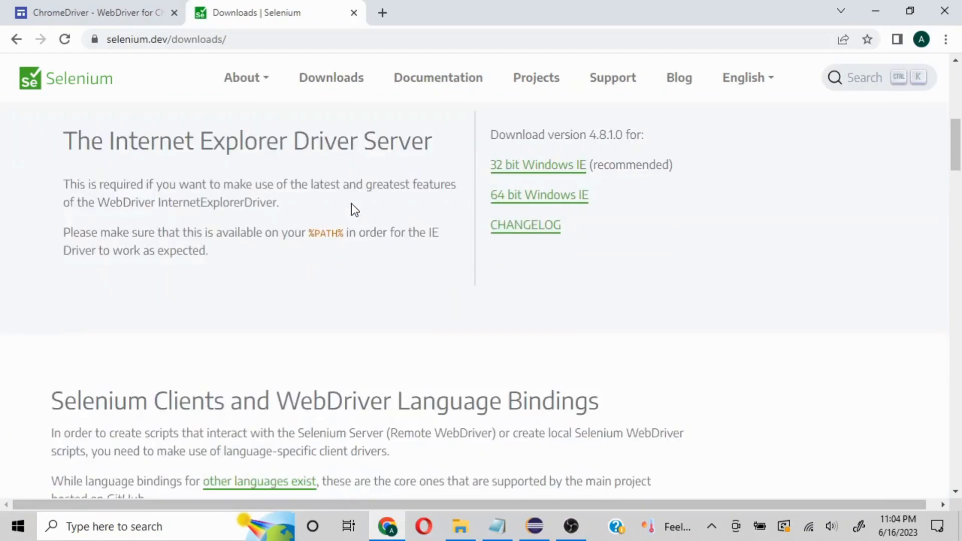
{"action": "scroll", "scroll_direction": "down", "scroll_amount": 3}
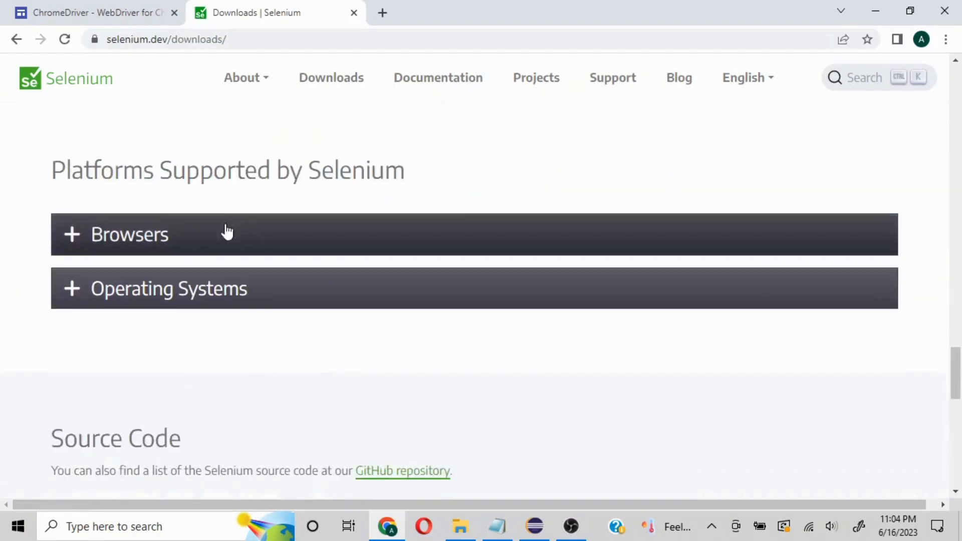
{"action": "left_click", "coordinate": [130, 234]}
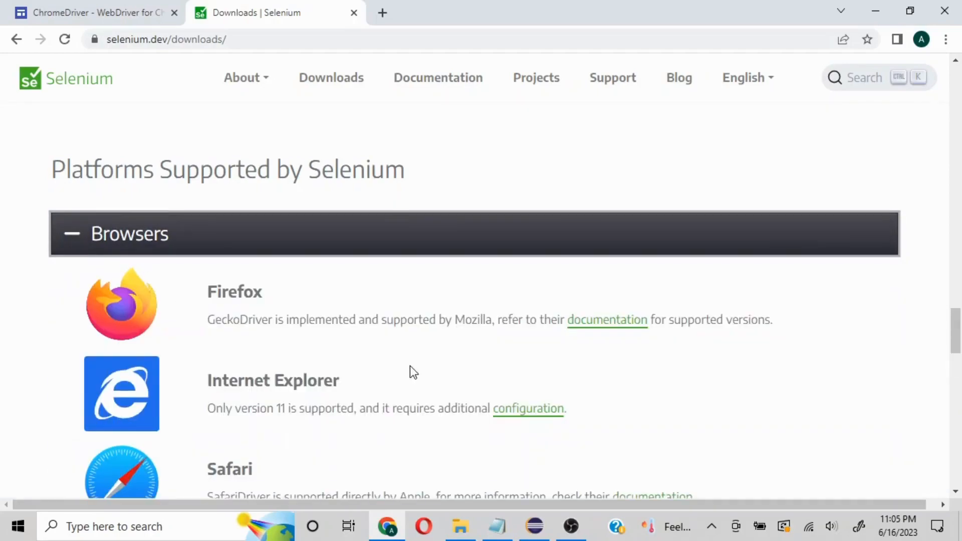
{"action": "scroll", "scroll_direction": "down", "scroll_amount": 3}
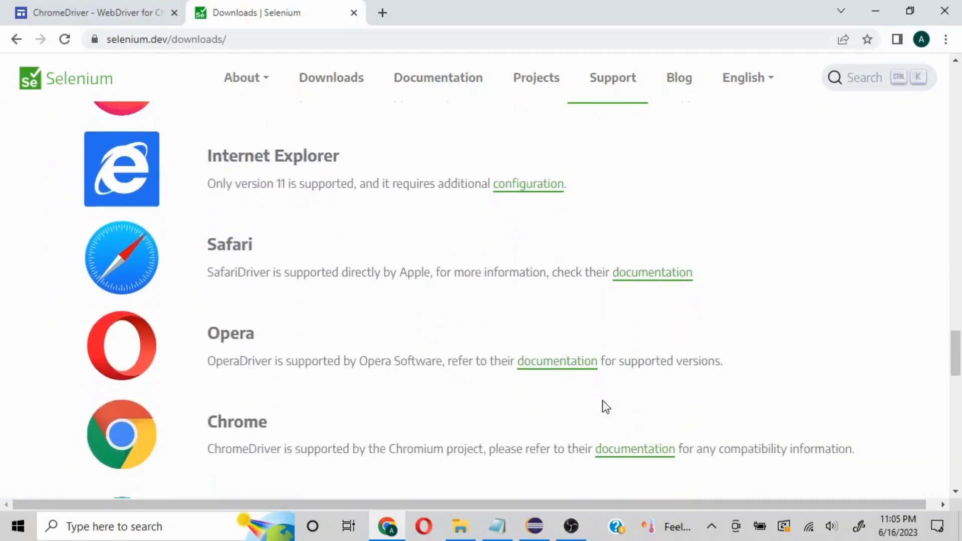
{"action": "right_click", "coordinate": [634, 449]}
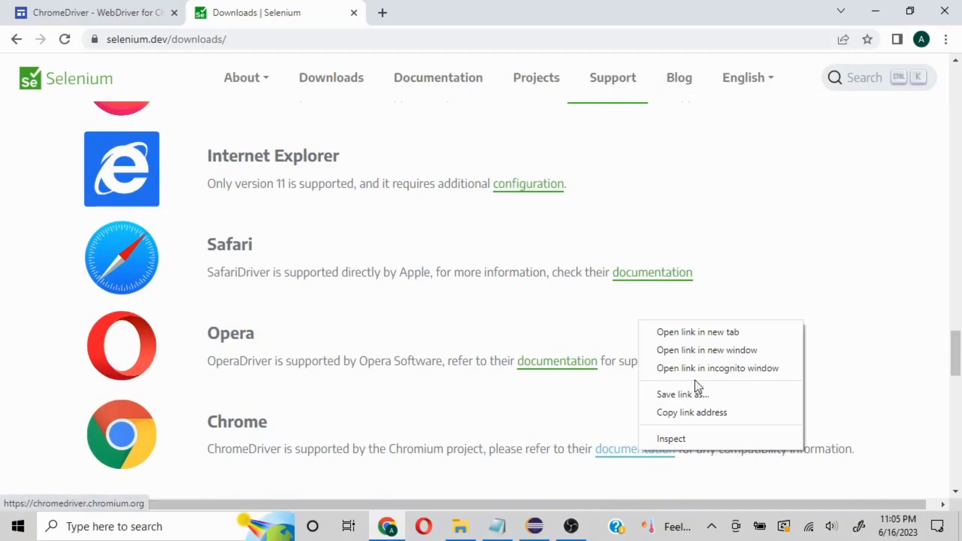
{"action": "left_click", "coordinate": [697, 332]}
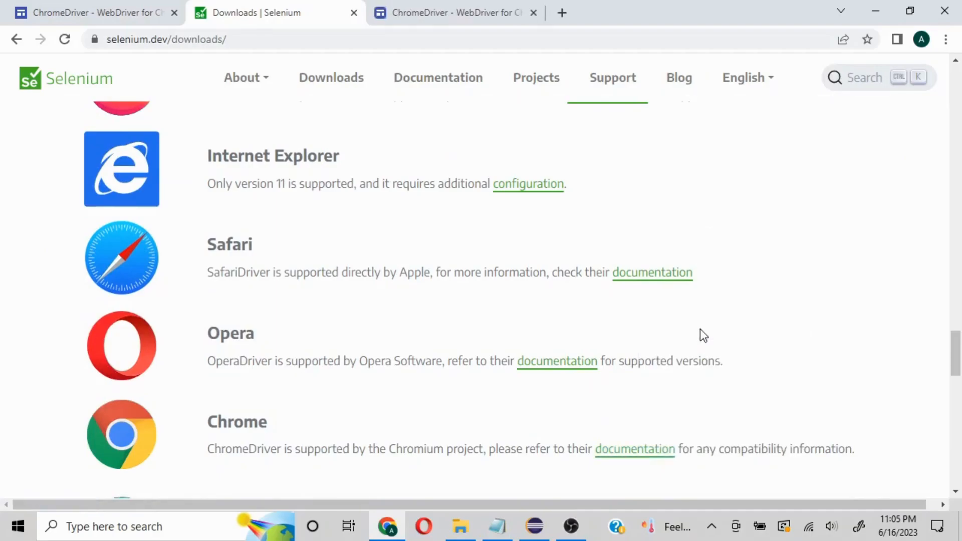
In the new ChromeDriver tab, open the downloads page listing ChromeDriver 114.0.5735.90.
{"action": "left_click", "coordinate": [451, 12]}
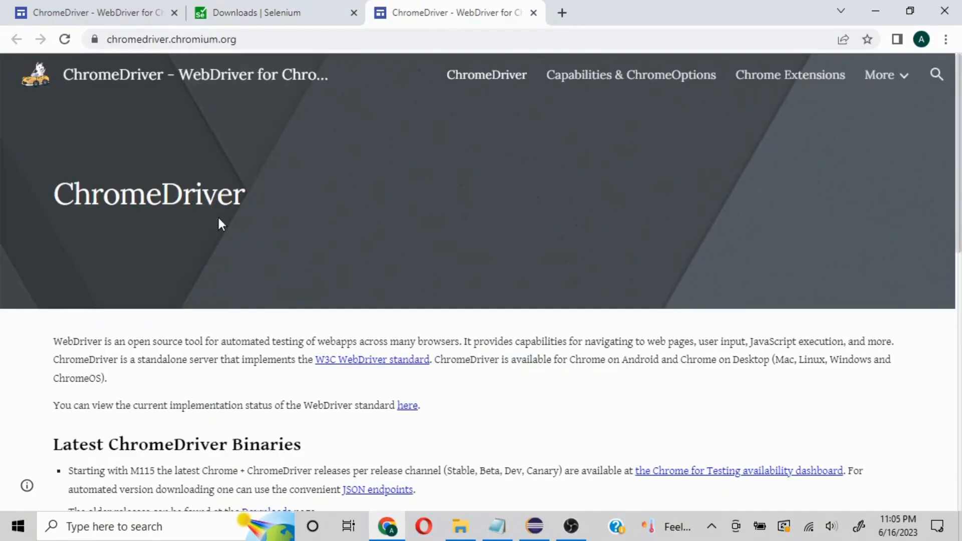
{"action": "scroll", "scroll_direction": "down", "scroll_amount": 3}
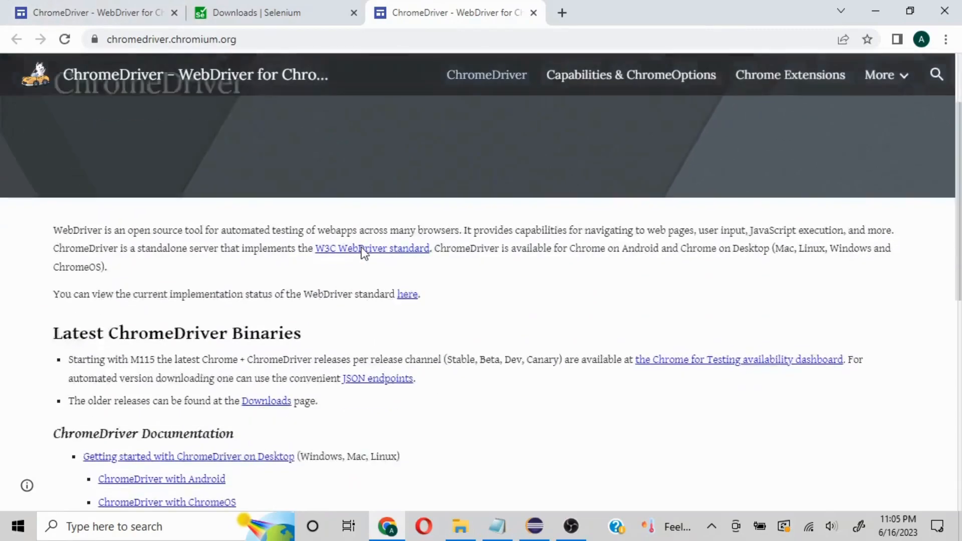
{"action": "scroll", "scroll_direction": "down", "scroll_amount": 3}
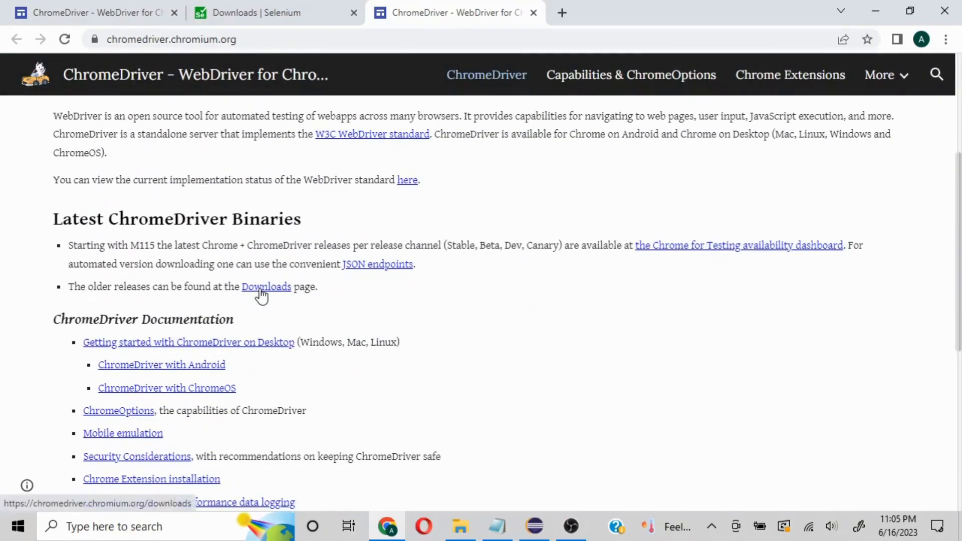
{"action": "left_click", "coordinate": [266, 287]}
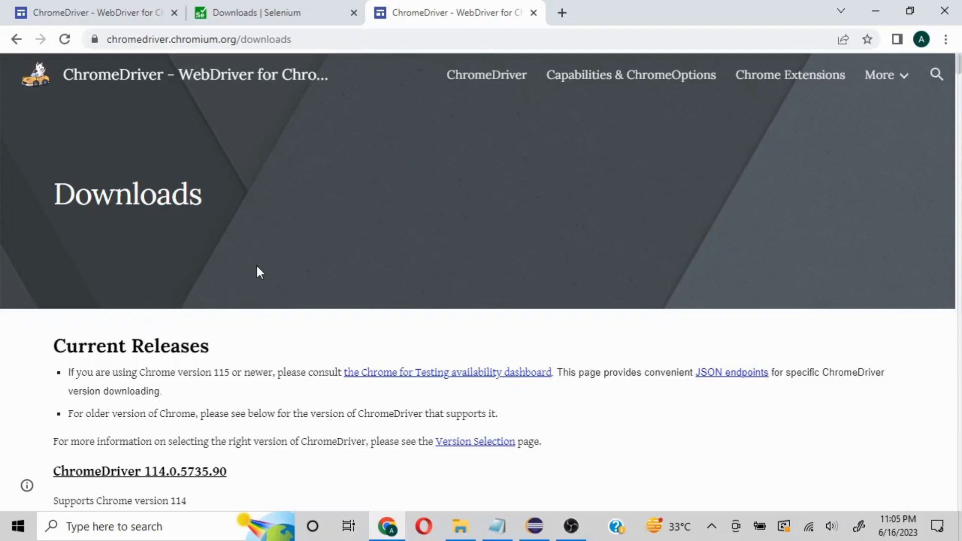
{"action": "scroll", "scroll_direction": "down", "scroll_amount": 3}
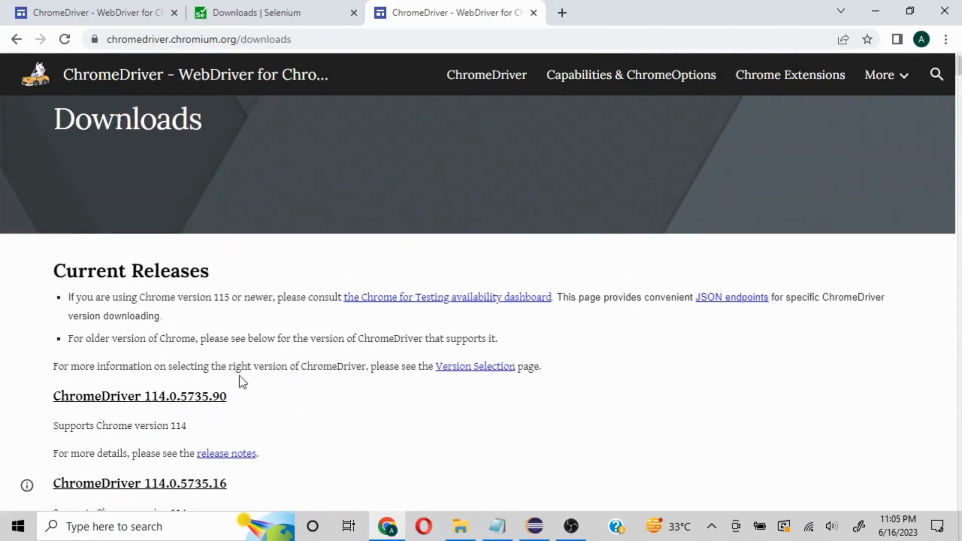
Open the ChromeDriver 114.0.5735.90 file index and download chromedriver_win32.zip.
{"action": "left_click", "coordinate": [139, 395]}
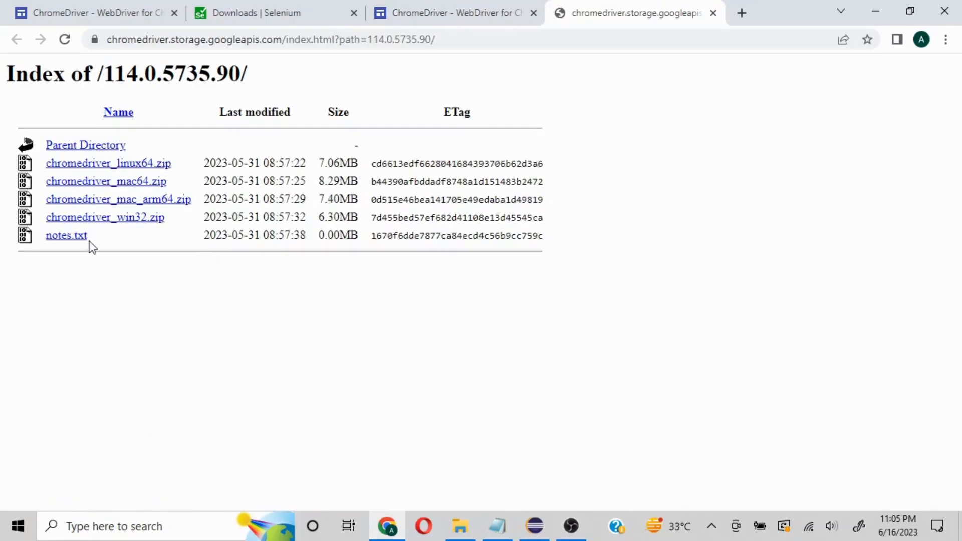
{"action": "mouse_move", "coordinate": [114, 238]}
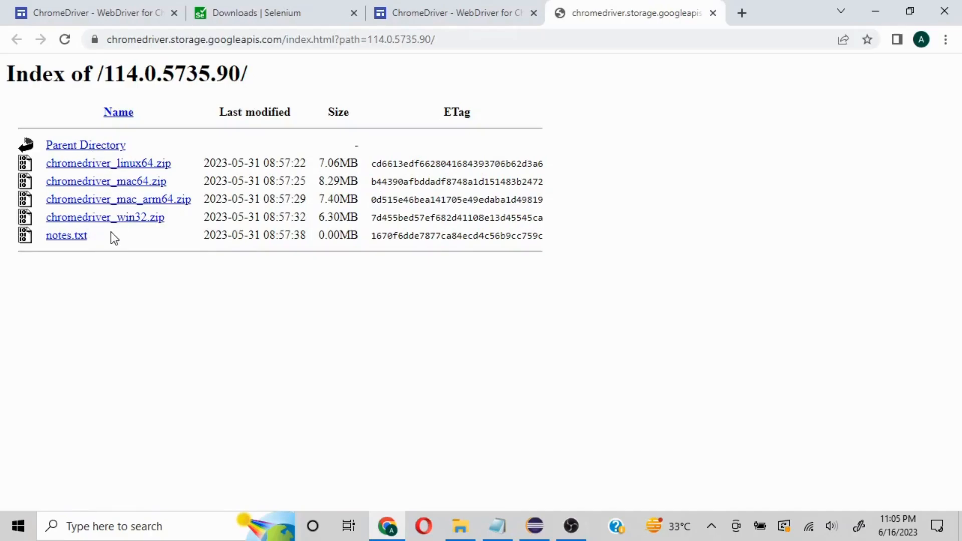
{"action": "mouse_move", "coordinate": [132, 221]}
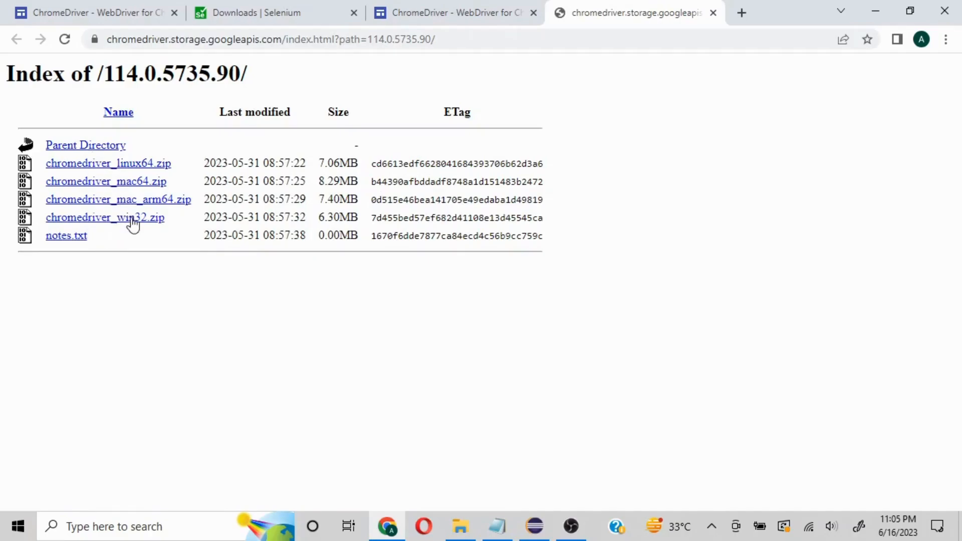
{"action": "mouse_move", "coordinate": [150, 230]}
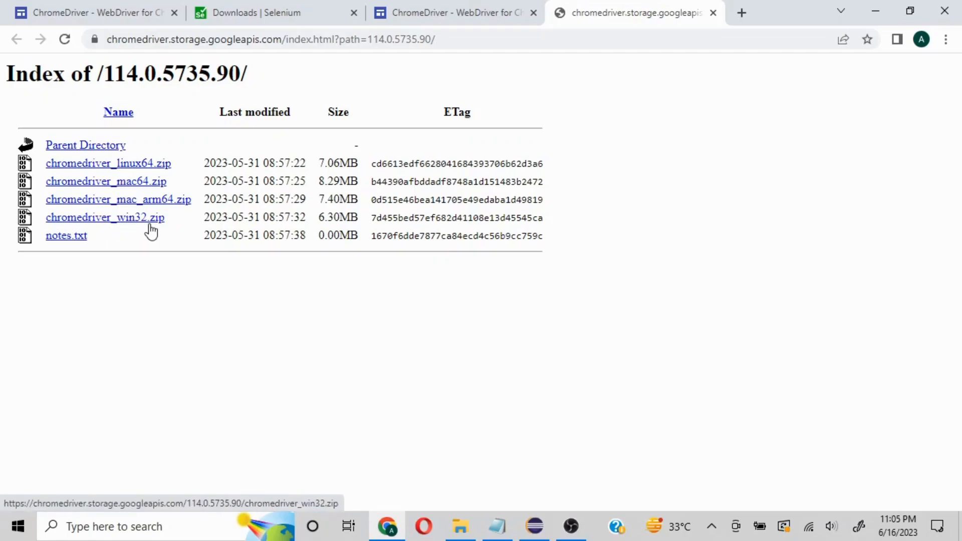
{"action": "mouse_move", "coordinate": [155, 229]}
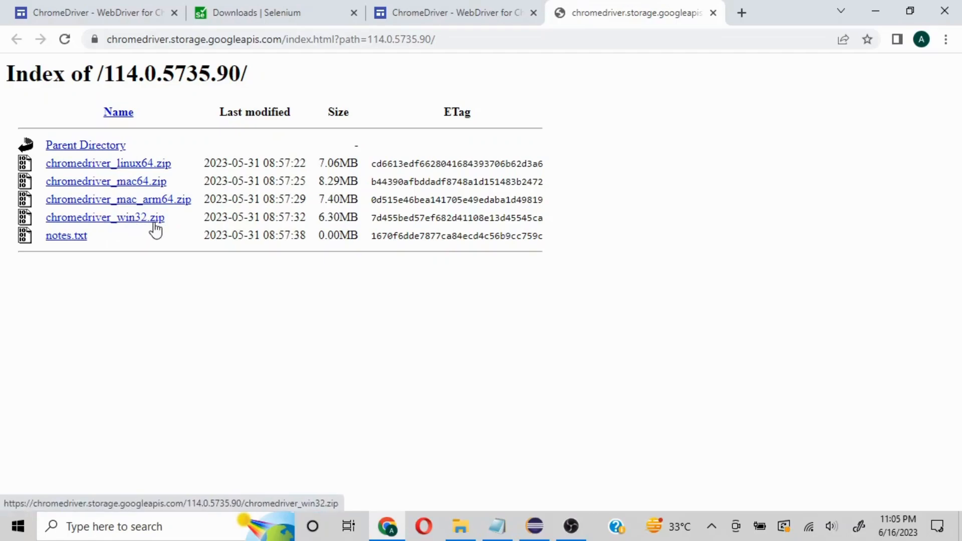
{"action": "mouse_move", "coordinate": [147, 224]}
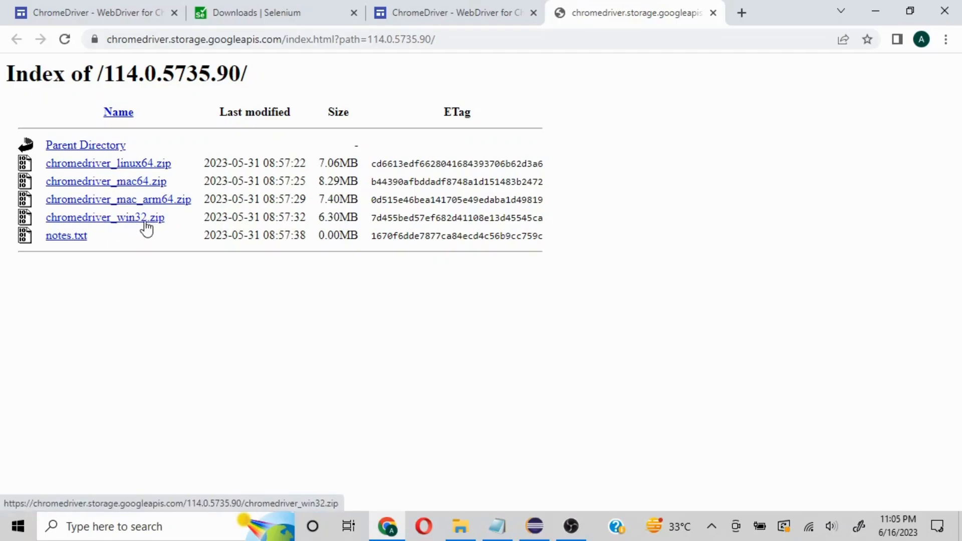
{"action": "mouse_move", "coordinate": [143, 221]}
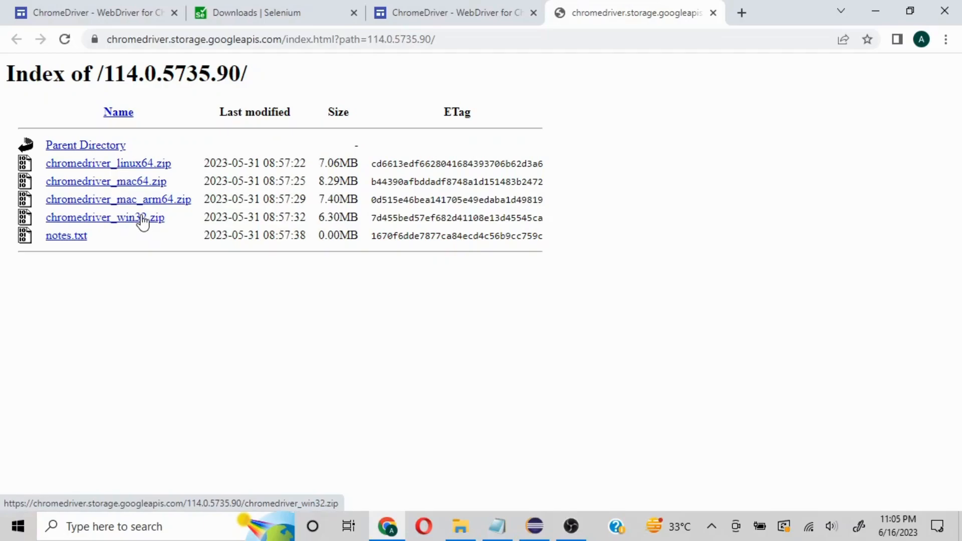
{"action": "mouse_move", "coordinate": [143, 223]}
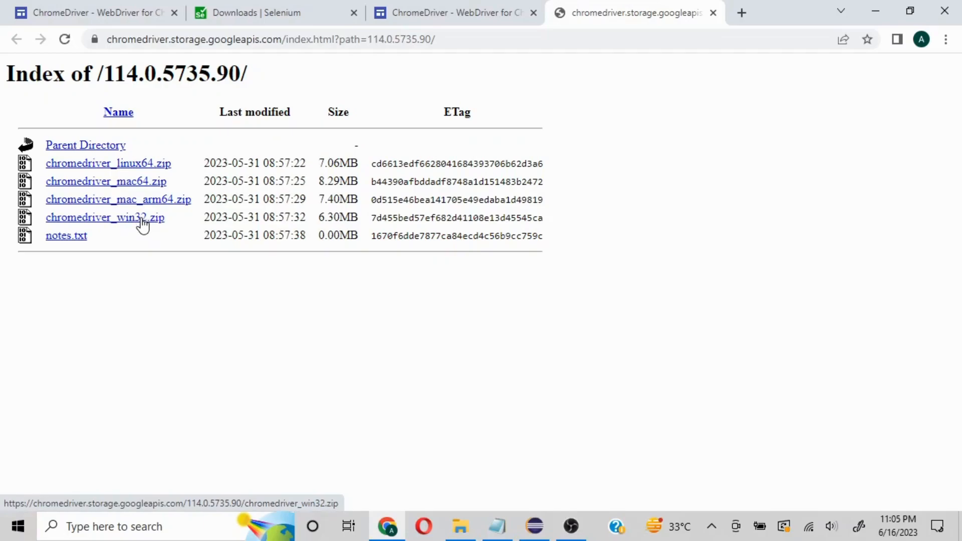
{"action": "left_click", "coordinate": [105, 217]}
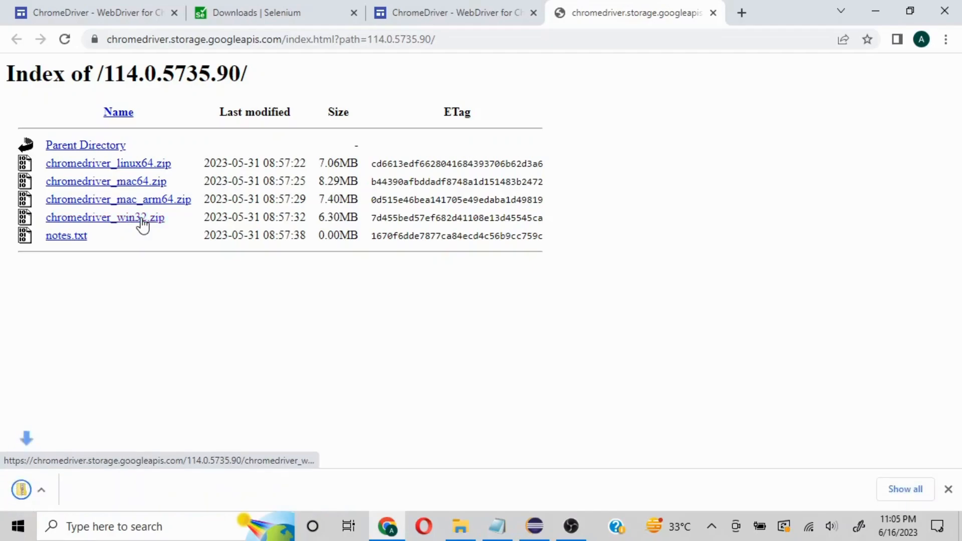
{"action": "left_click", "coordinate": [104, 217]}
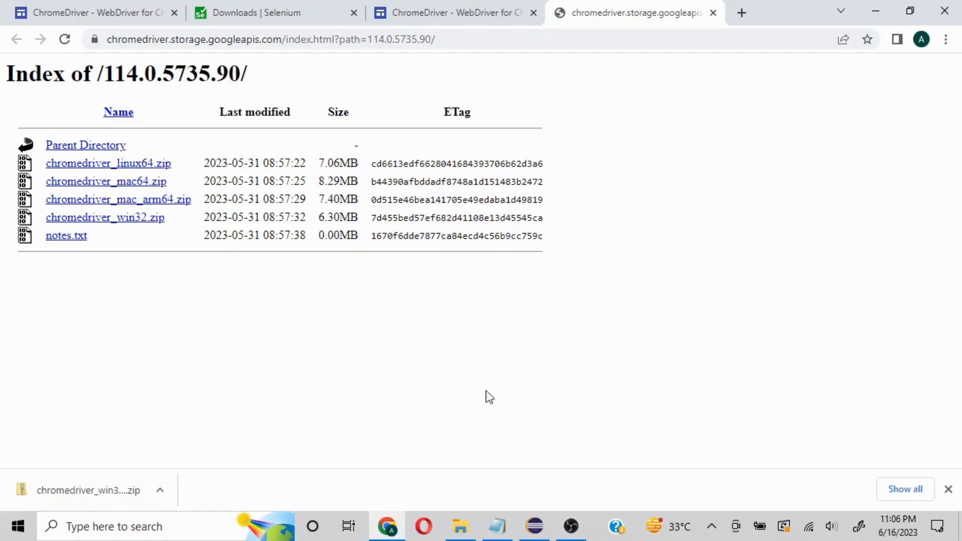
{"action": "left_click", "coordinate": [497, 526]}
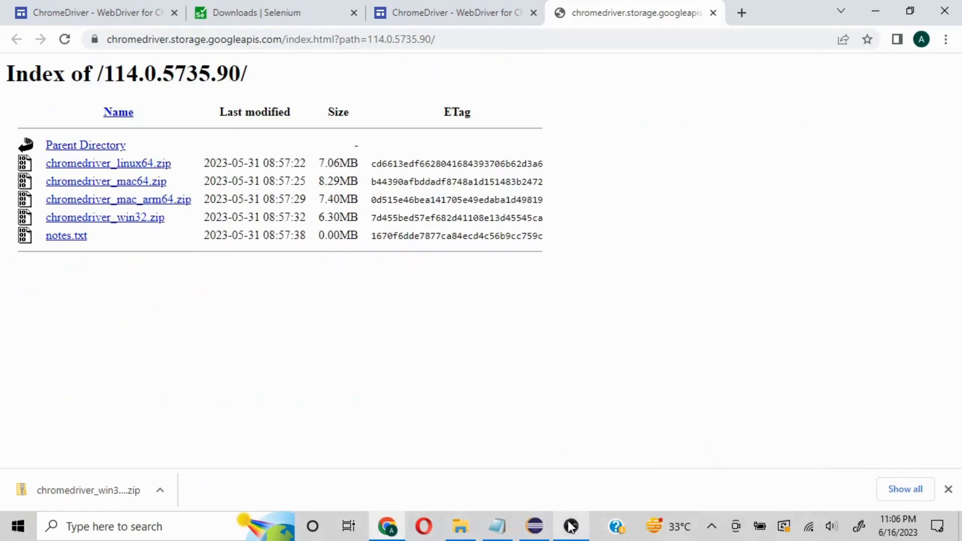
Create class ChromeBrowserLaunch in the Selenium src folder with a public static void main stub.
{"action": "left_click", "coordinate": [533, 527]}
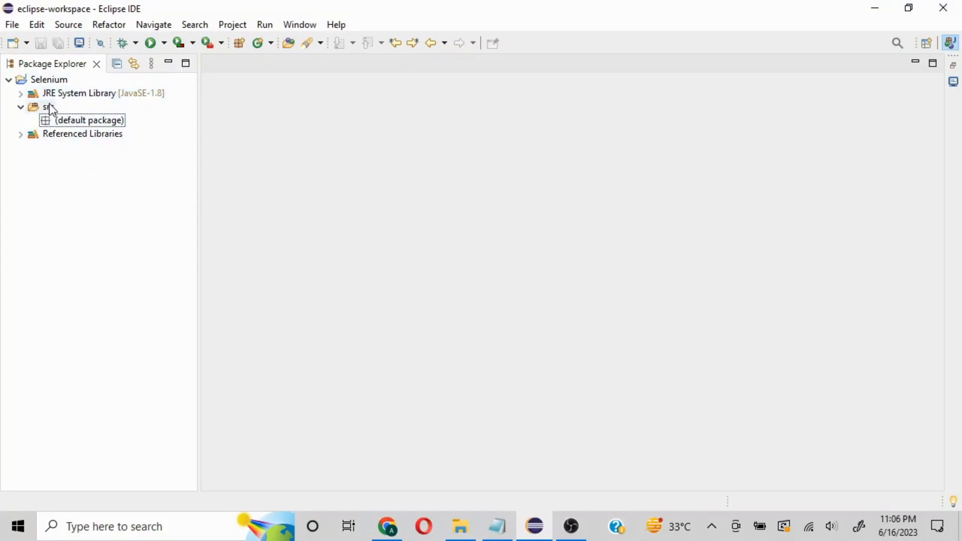
{"action": "left_click", "coordinate": [48, 107]}
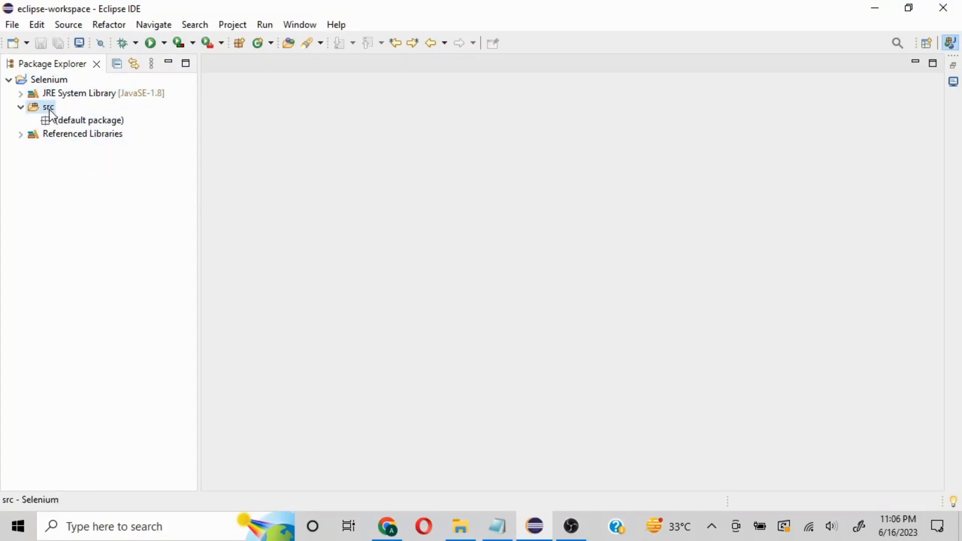
{"action": "right_click", "coordinate": [48, 107]}
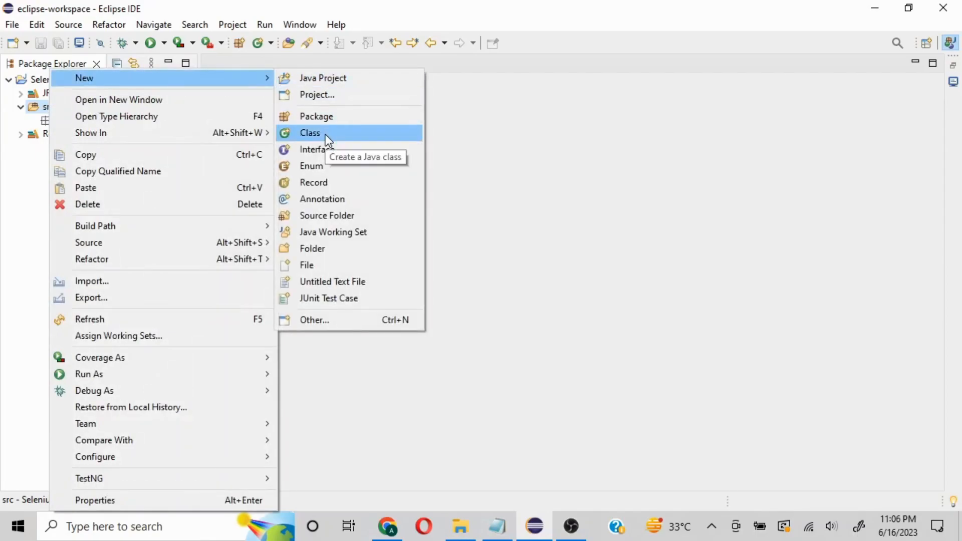
{"action": "left_click", "coordinate": [310, 133]}
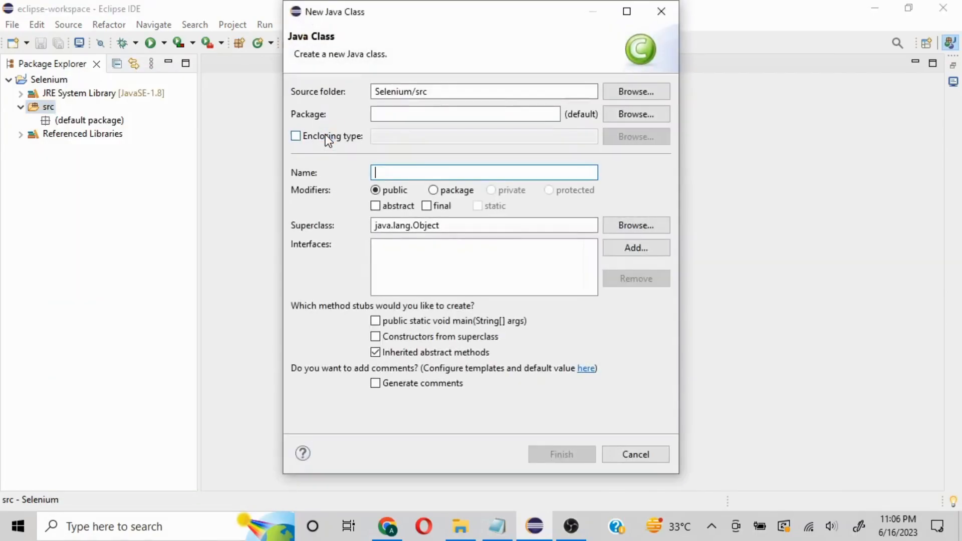
{"action": "type", "text": "ChromeBrowserL"}
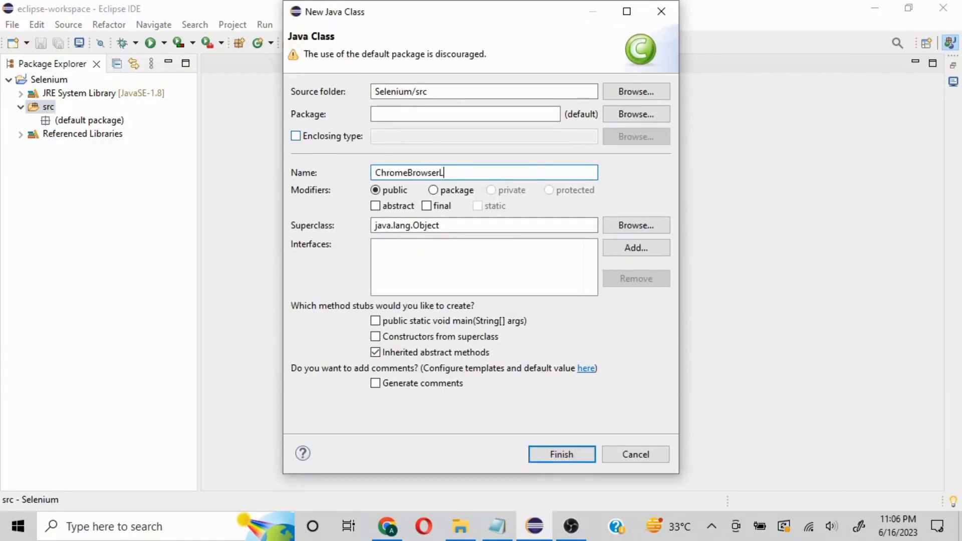
{"action": "type", "text": "aunch"}
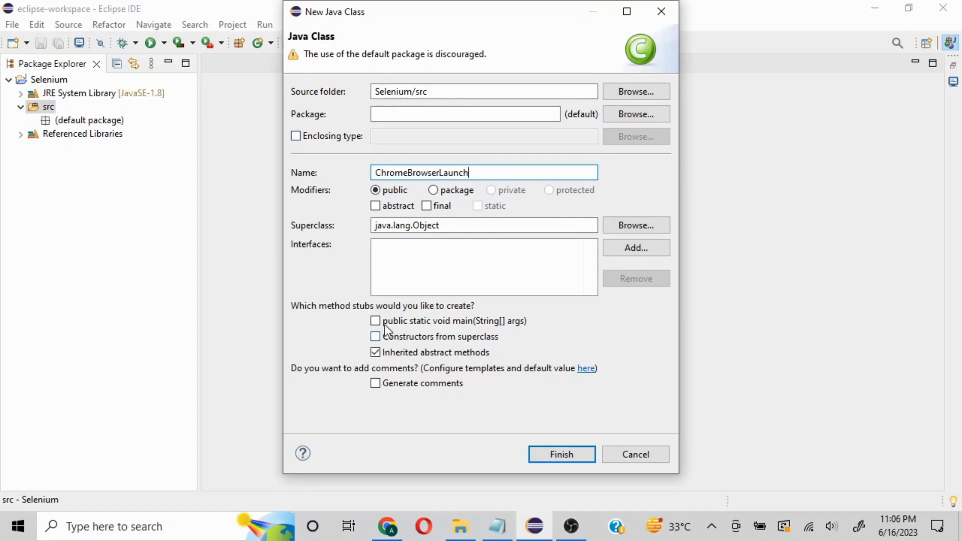
{"action": "left_click", "coordinate": [375, 320]}
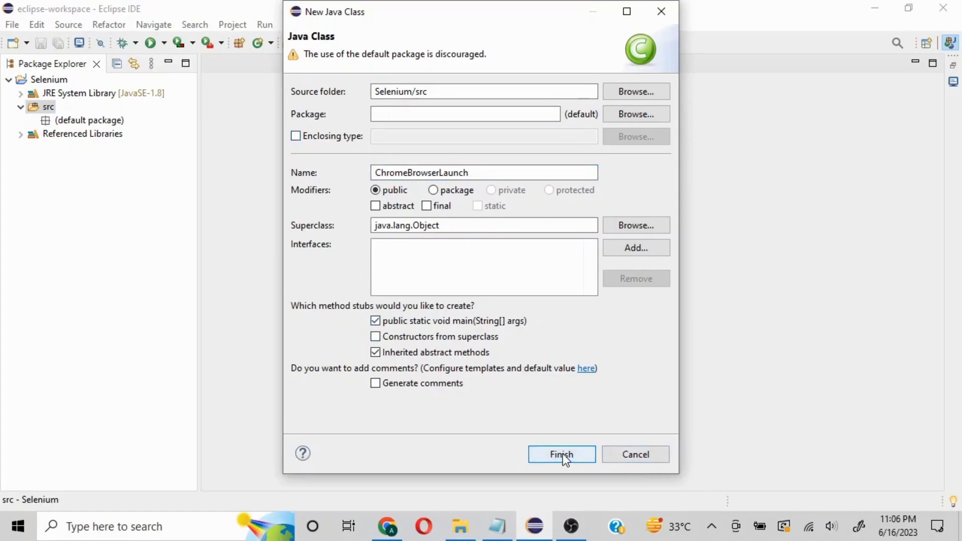
{"action": "left_click", "coordinate": [560, 454]}
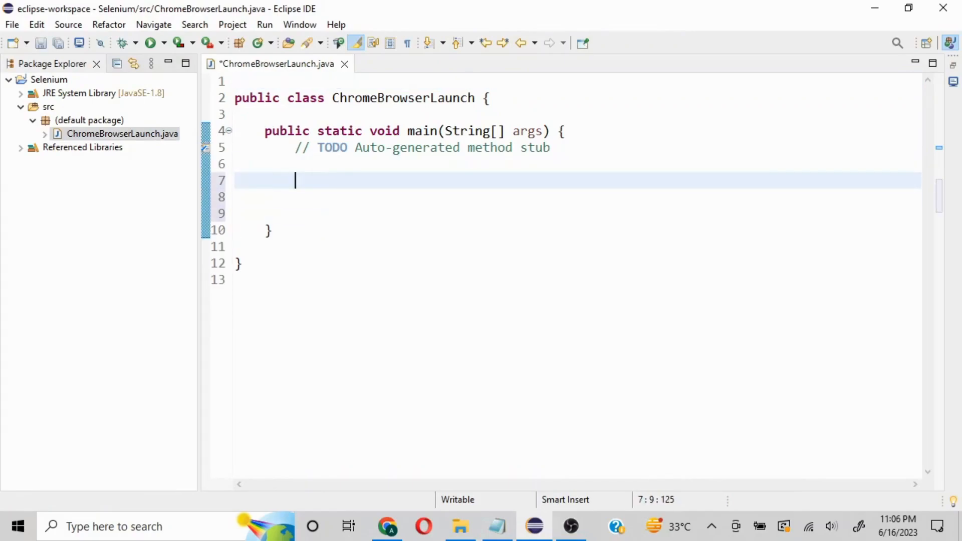
Add System.setProperty("webdriver.chrome.driver", null) in main and select the null value for replacement.
{"action": "type", "text": "S"}
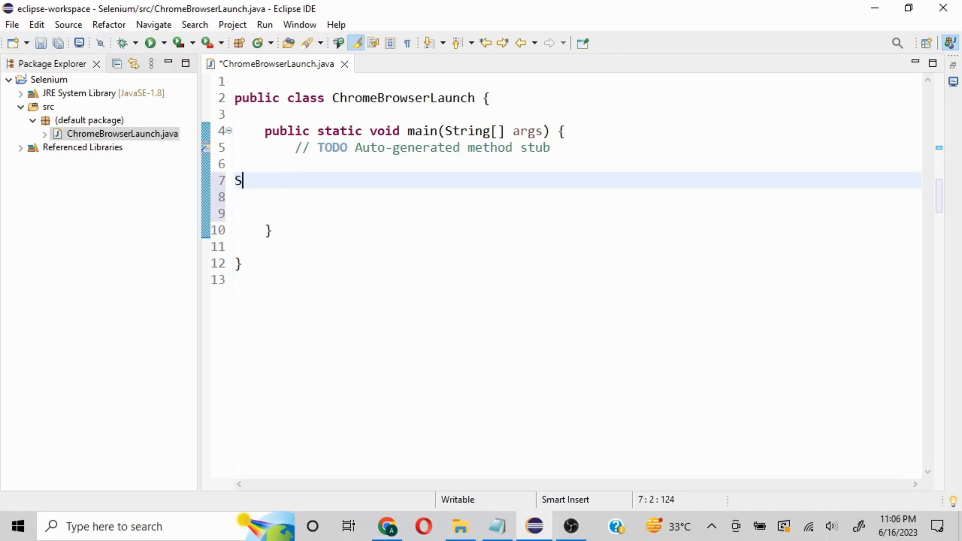
{"action": "type", "text": "ystem."}
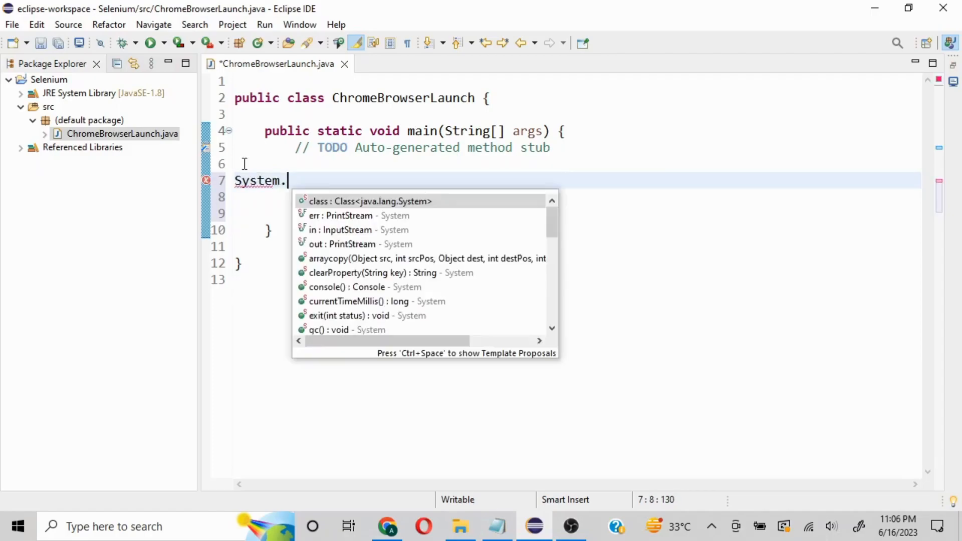
{"action": "type", "text": "setProperty(null, null"}
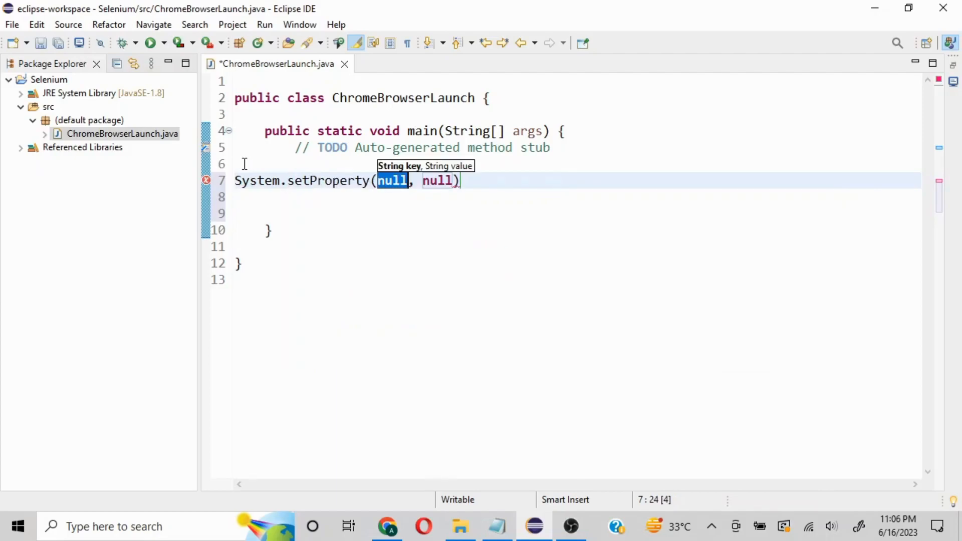
{"action": "type", "text": "\"\""}
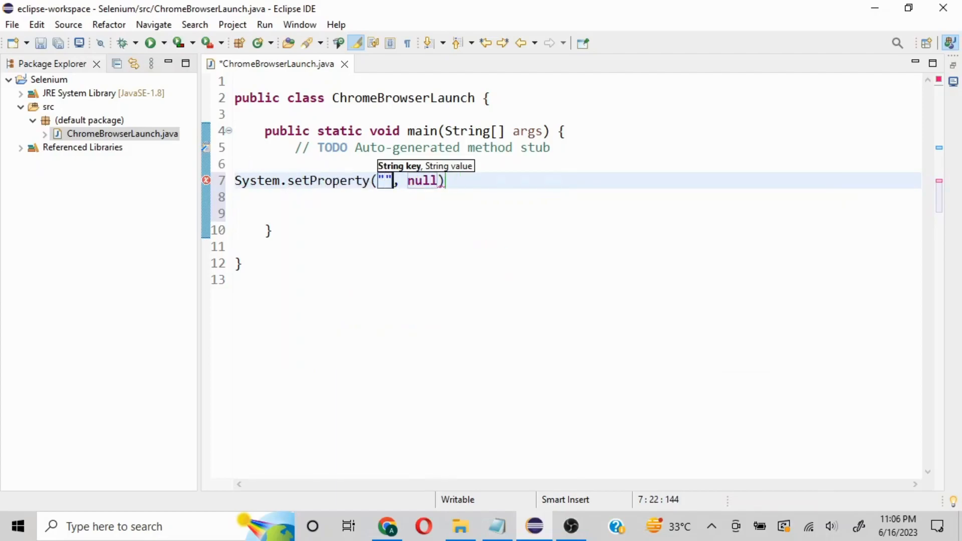
{"action": "type", "text": "webdriver.c"}
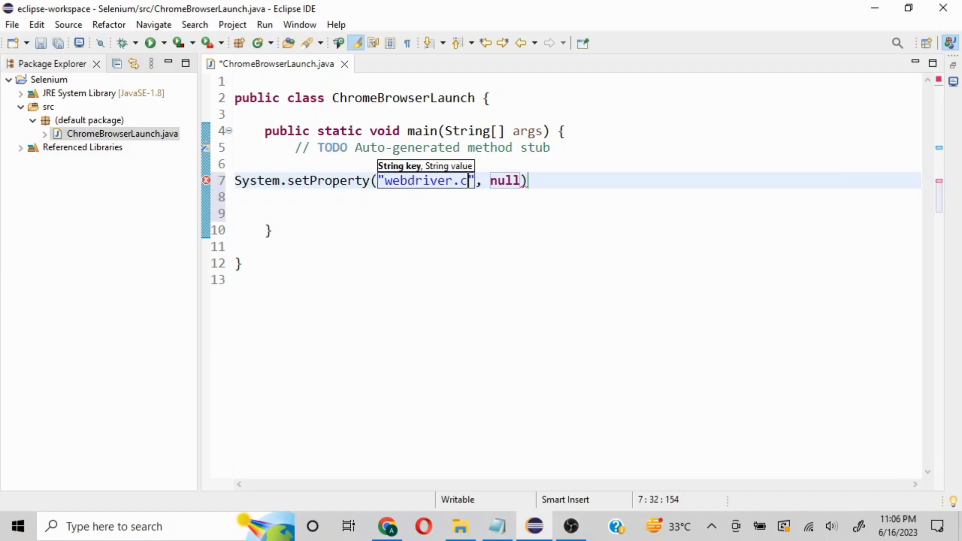
{"action": "type", "text": "hrome.dri"}
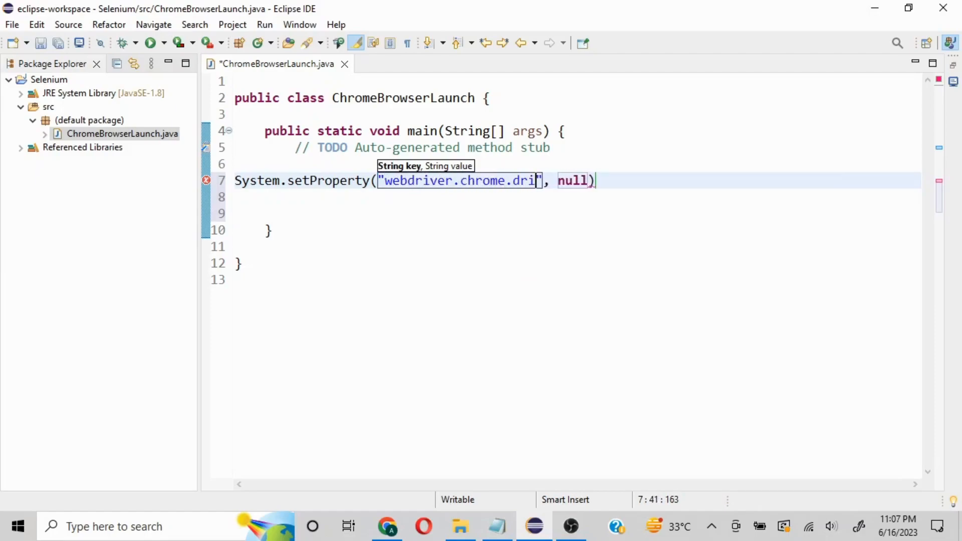
{"action": "type", "text": "ver"}
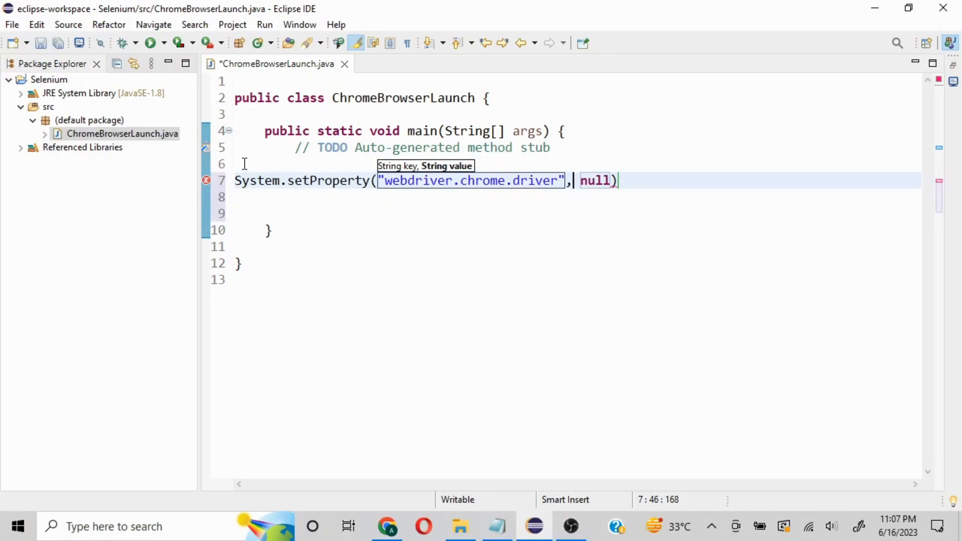
{"action": "double_click", "coordinate": [593, 180]}
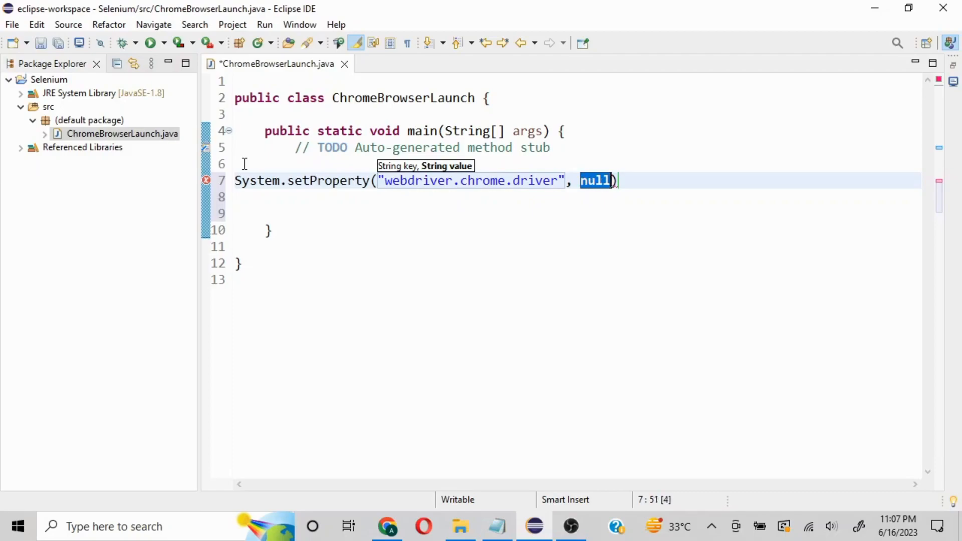
{"action": "type", "text": "\""}
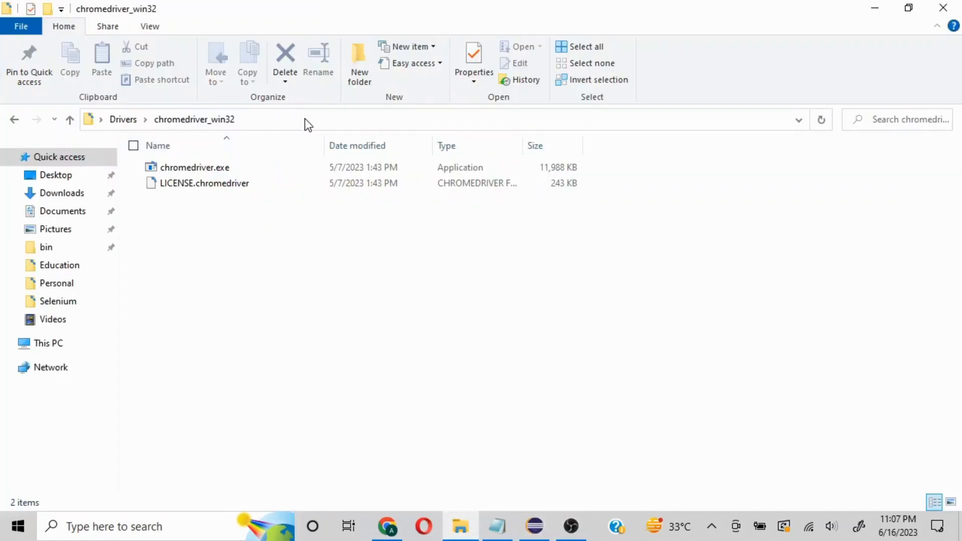
Set the property value to C:\Users\abhis\Desktop\Drivers\chromedriver_win32\chromedriver.exe, using the path copied from Explorer.
{"action": "left_click", "coordinate": [307, 119]}
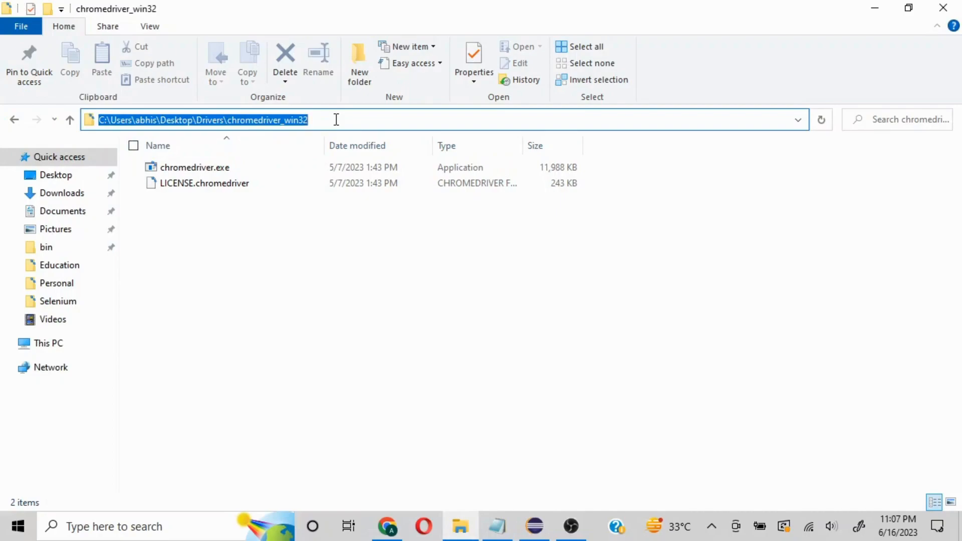
{"action": "mouse_move", "coordinate": [207, 172]}
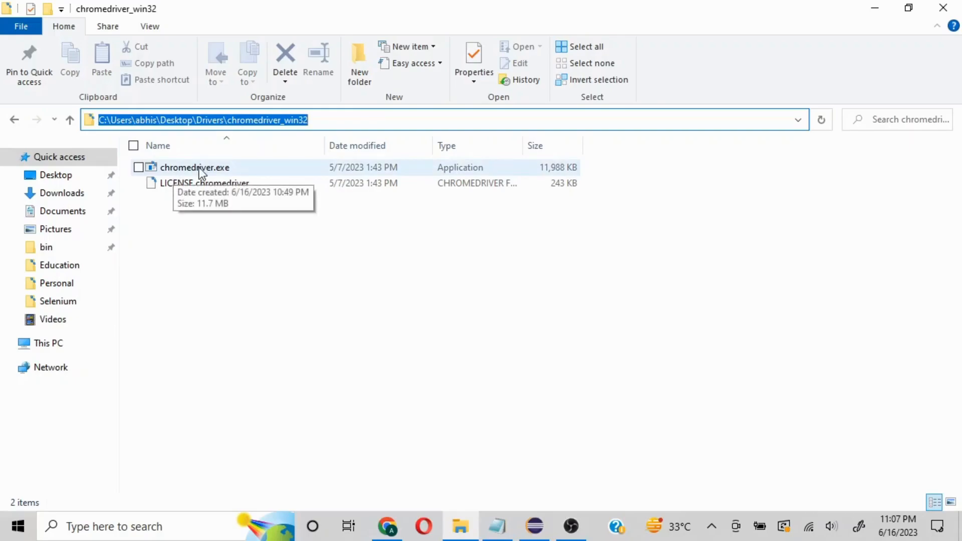
{"action": "left_click", "coordinate": [533, 527]}
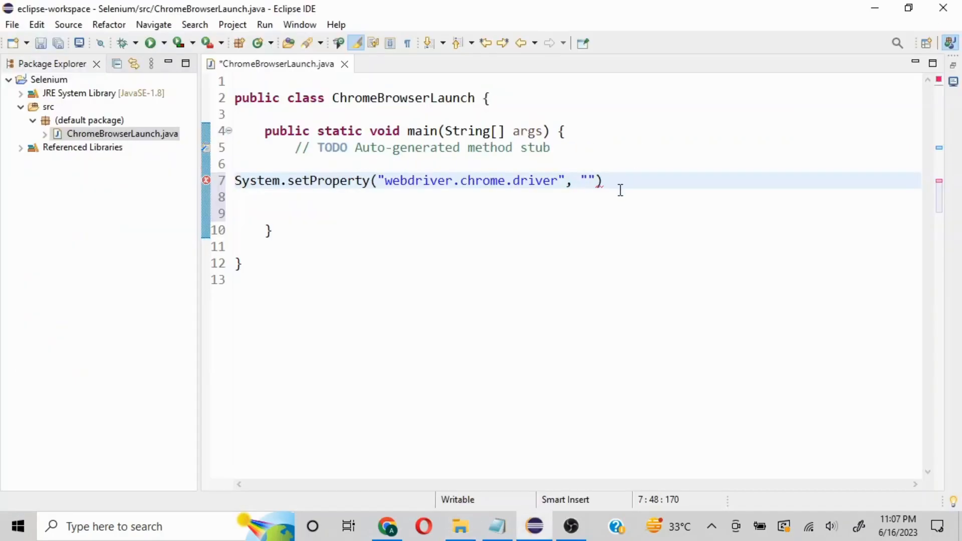
{"action": "type", "text": "C:\\\\Users\\\\abhis\\\\Desktop\\\\Drivers\\\\chromedriver_win32"}
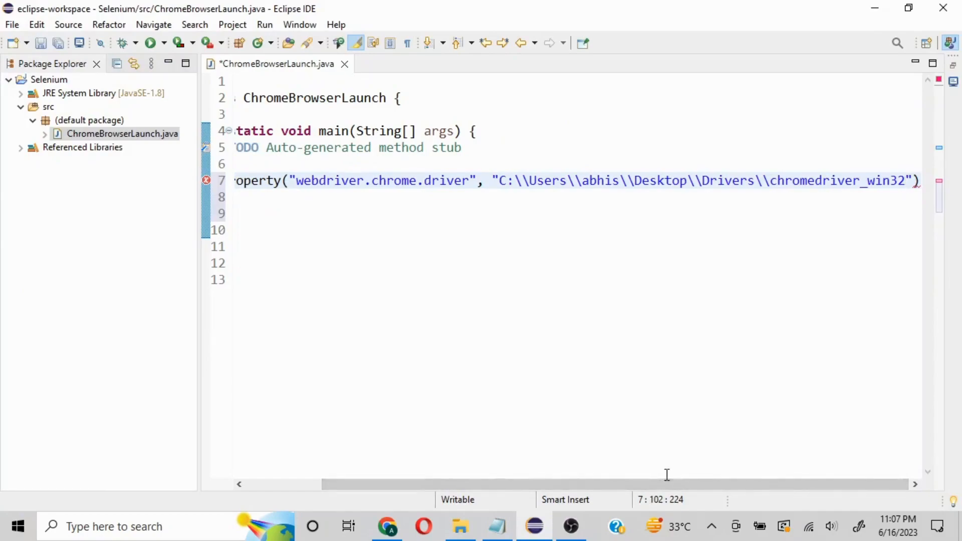
{"action": "type", "text": "\\\\chromedriver.exe"}
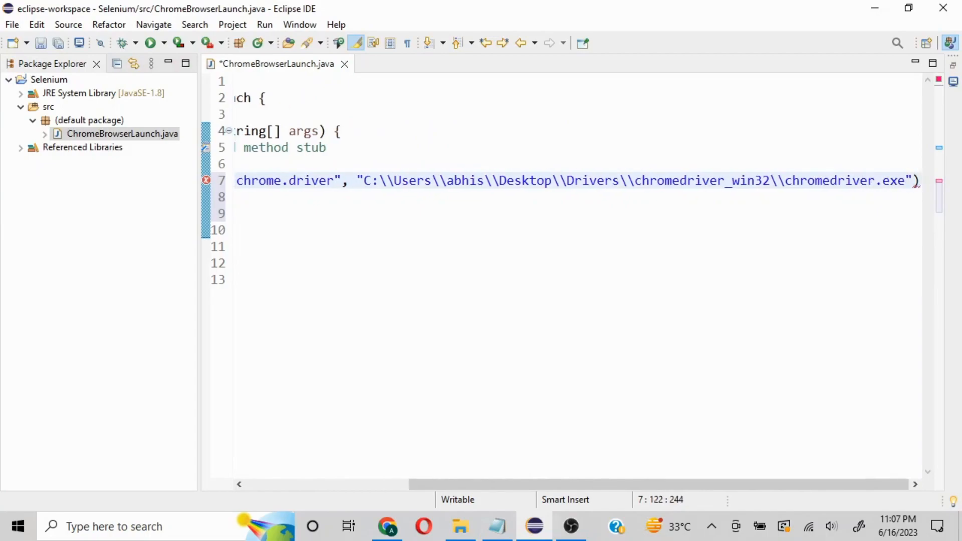
{"action": "type", "text": ";"}
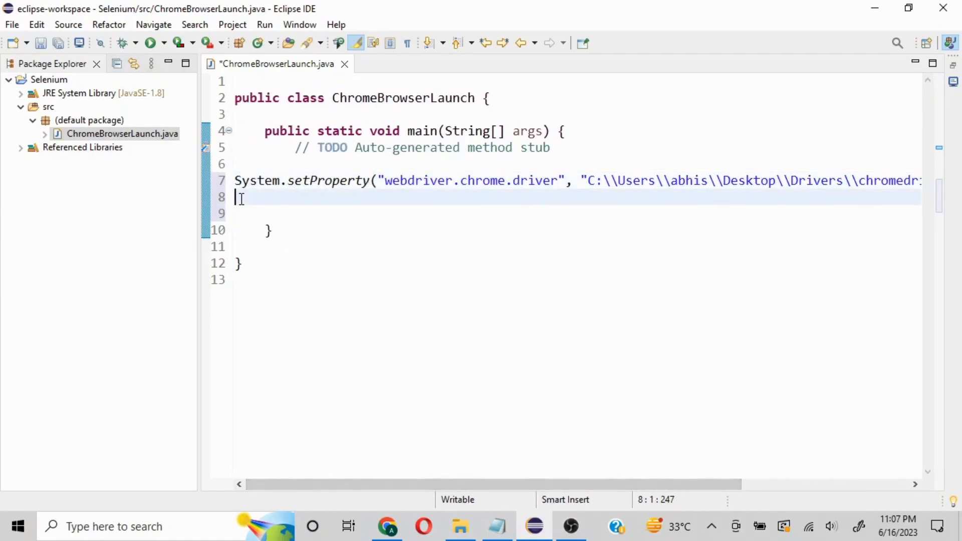
Add WebDriver driver = new ChromeDriver(); below the setProperty call.
{"action": "type", "text": "WebDriver"}
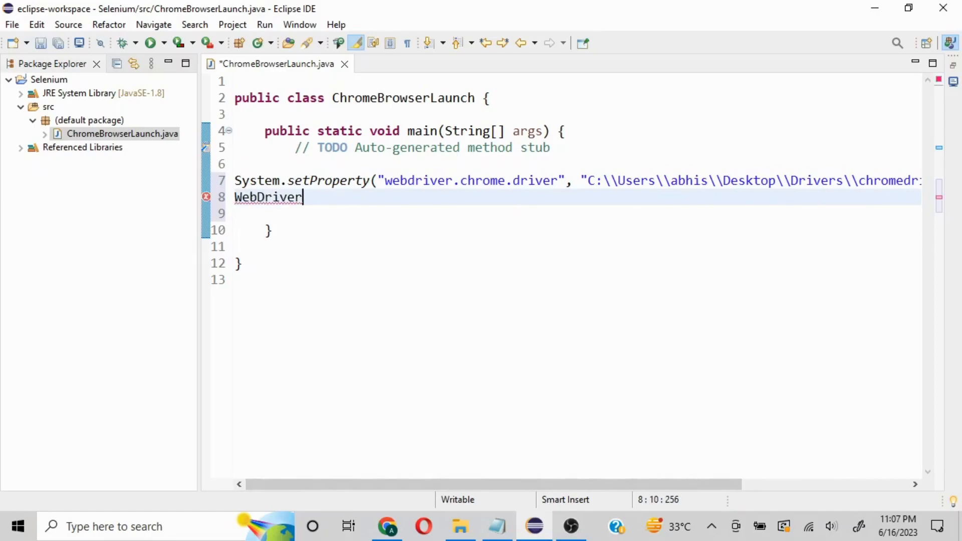
{"action": "type", "text": "driver"}
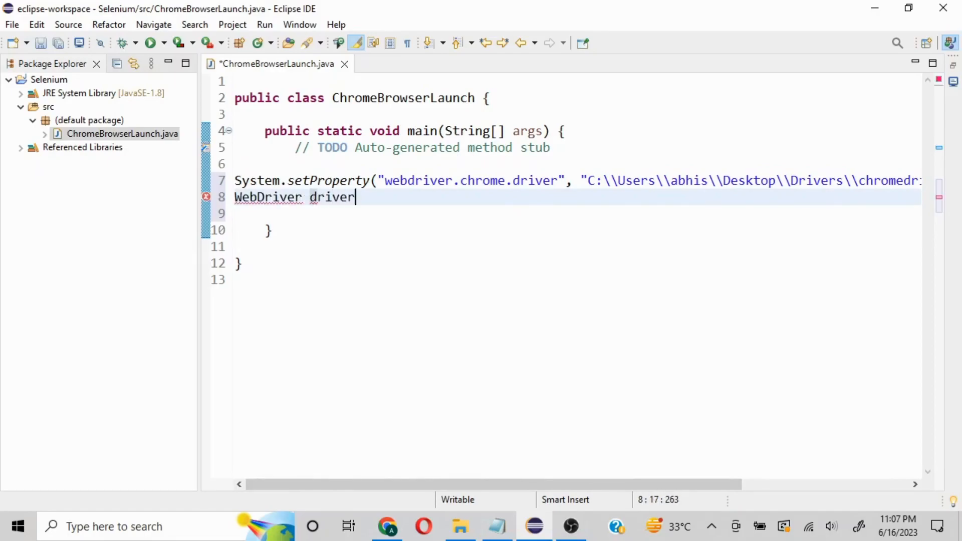
{"action": "type", "text": "= new"}
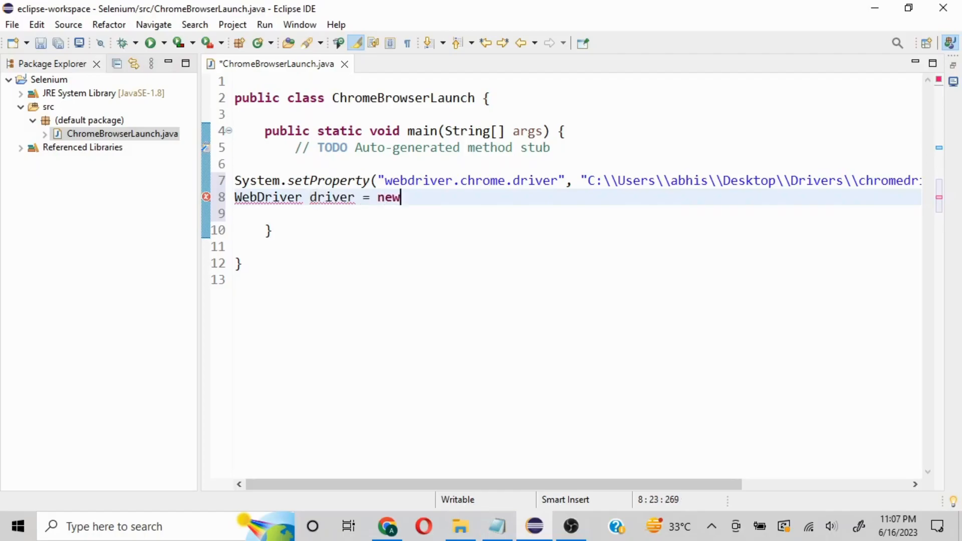
{"action": "type", "text": "Chrome"}
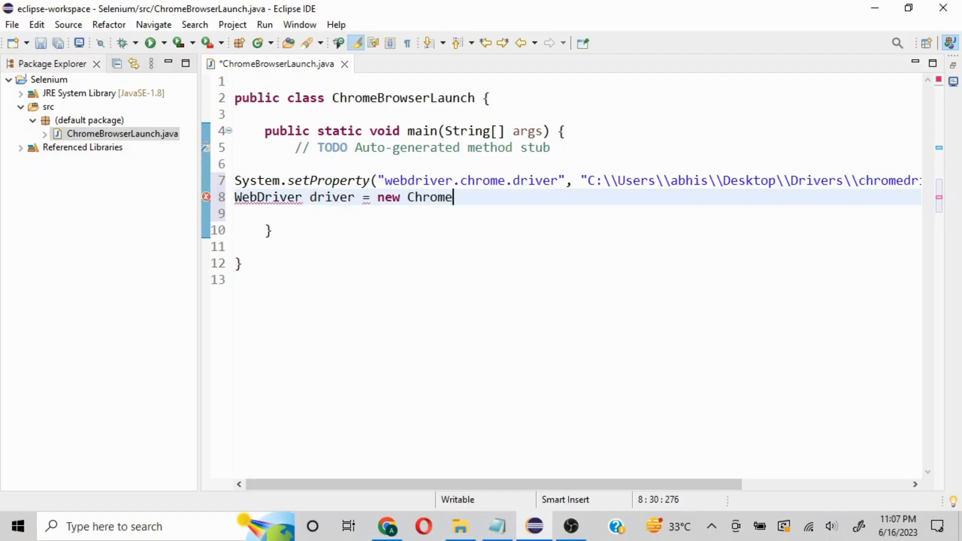
{"action": "type", "text": "Driver"}
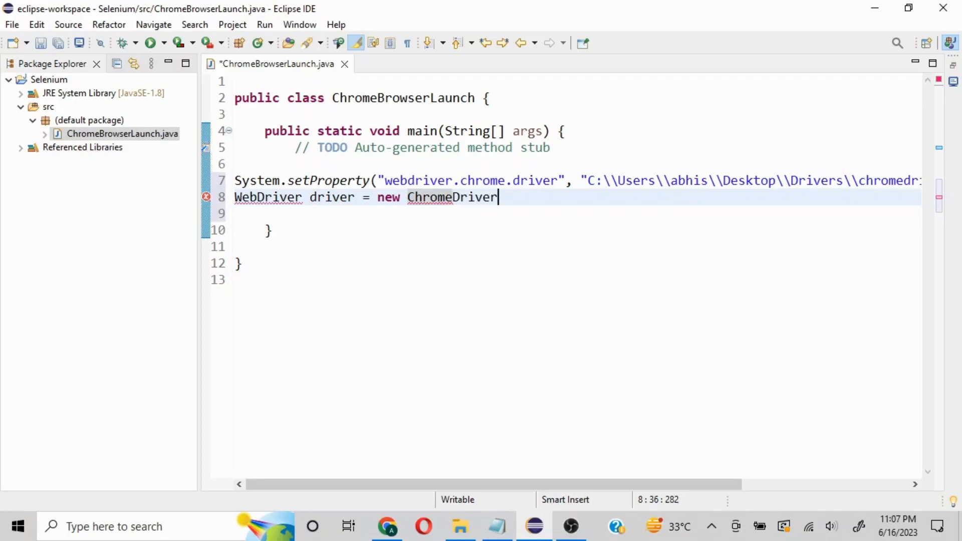
{"action": "type", "text": "();"}
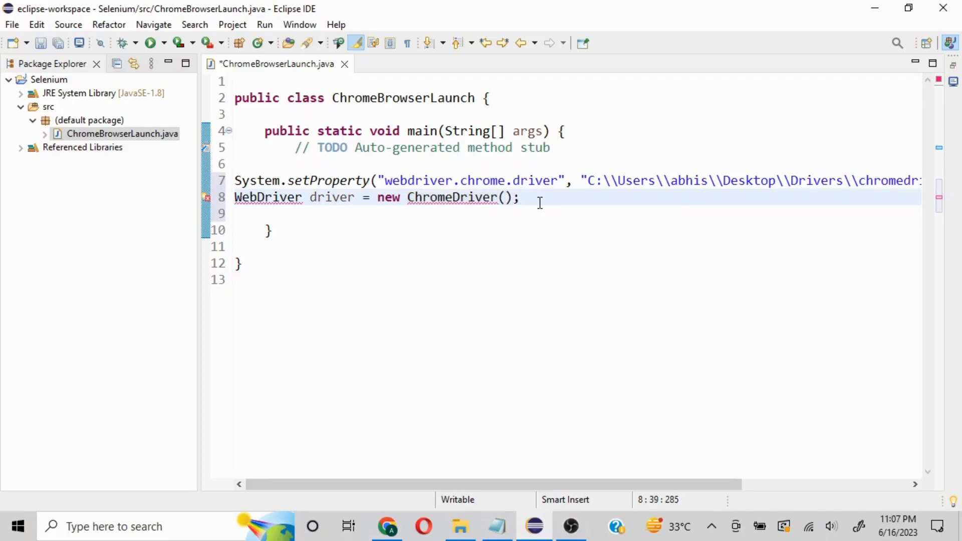
{"action": "mouse_move", "coordinate": [342, 197]}
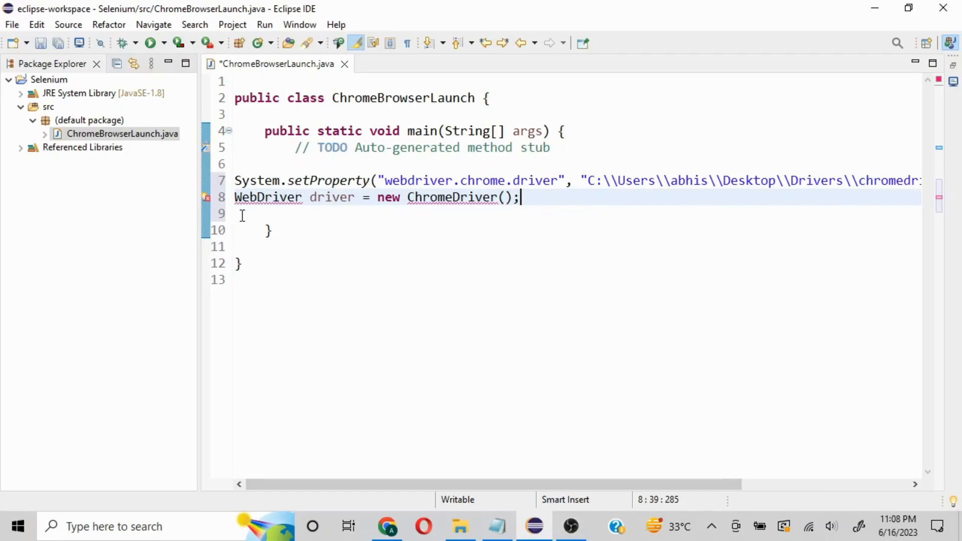
{"action": "mouse_move", "coordinate": [331, 260]}
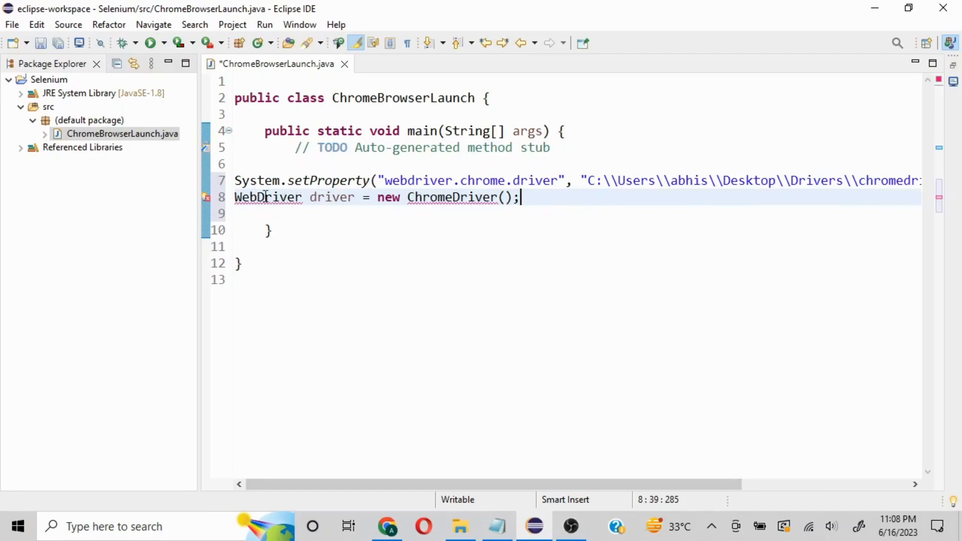
Import WebDriver from org.openqa.selenium and ChromeDriver to clear the driver line's errors.
{"action": "left_click", "coordinate": [268, 197]}
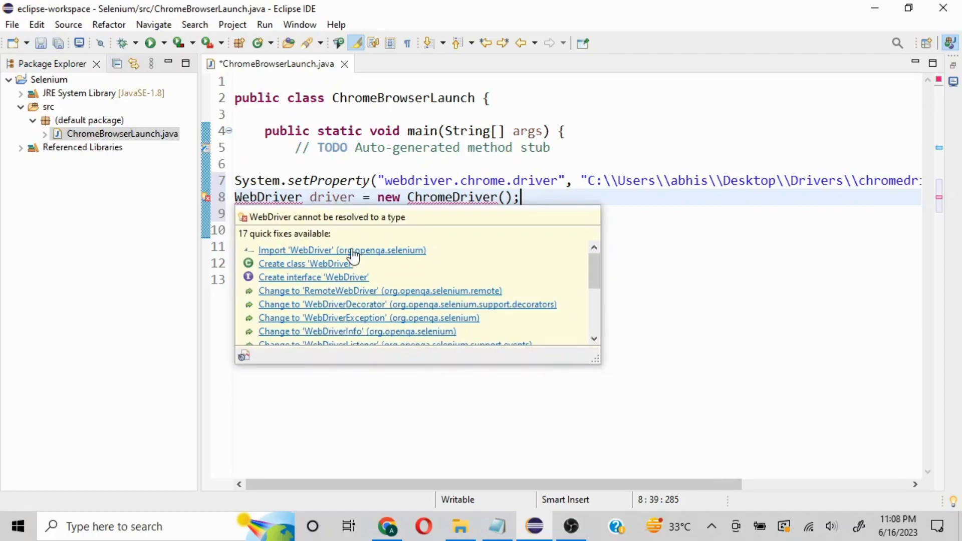
{"action": "left_click", "coordinate": [342, 249]}
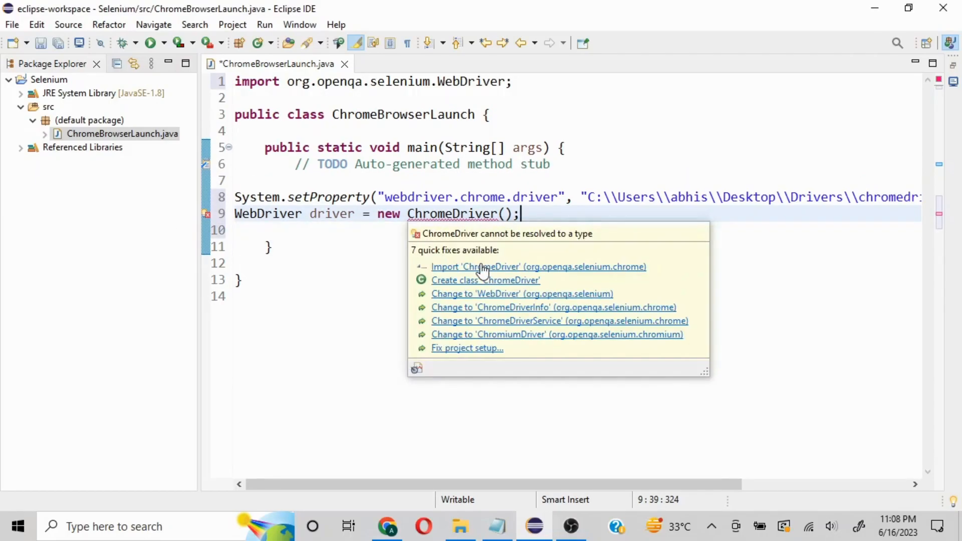
{"action": "left_click", "coordinate": [538, 266]}
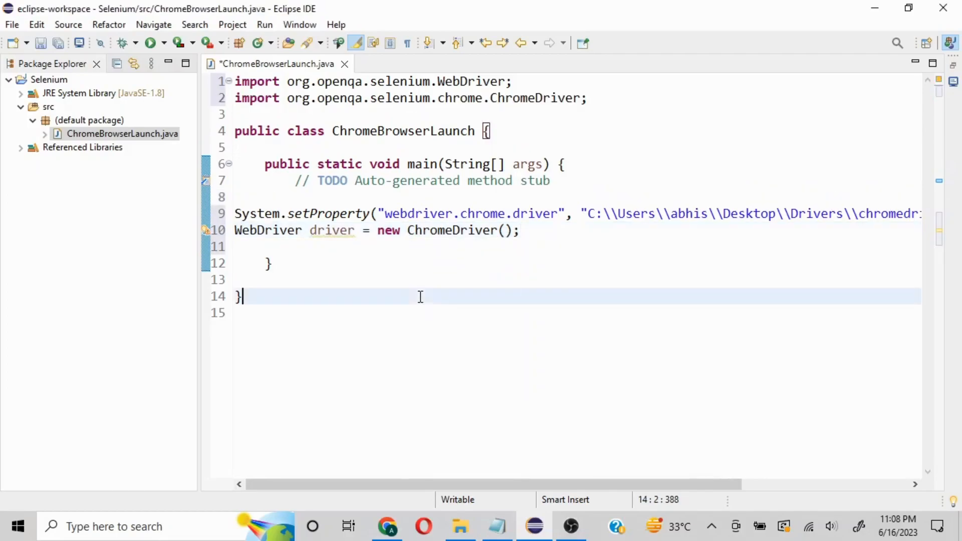
{"action": "mouse_move", "coordinate": [150, 42]}
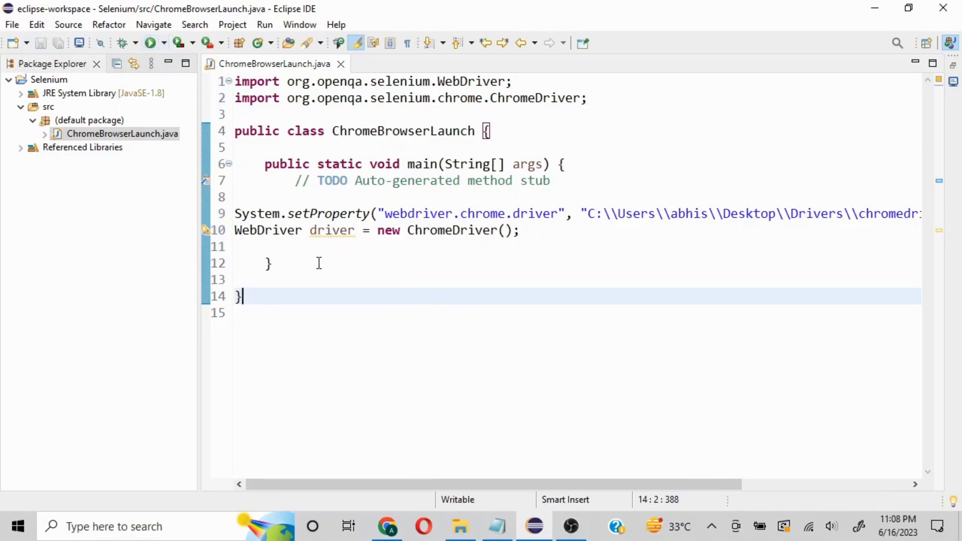
Run the class, close the automated Chrome window, then launch Chrome and enter 'selenium'.
{"action": "left_click", "coordinate": [148, 42]}
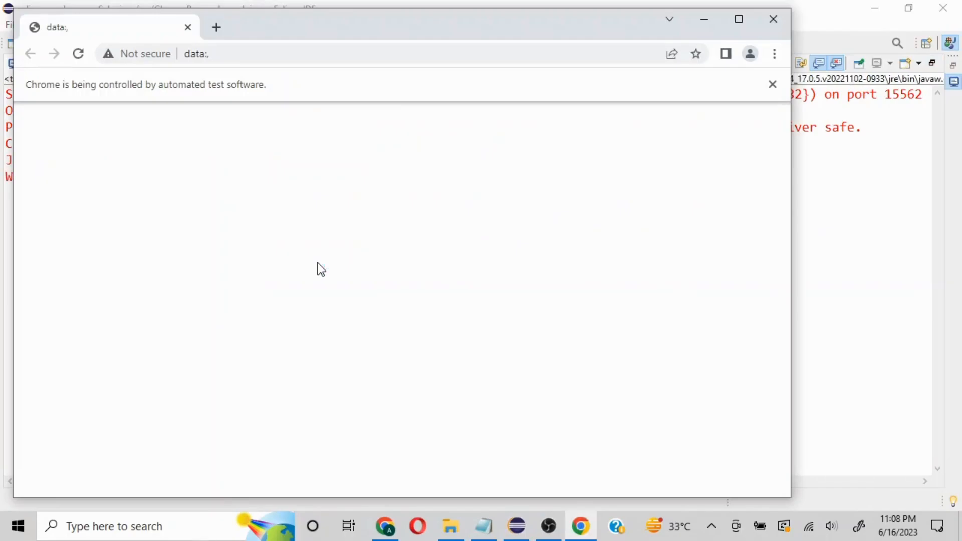
{"action": "mouse_move", "coordinate": [780, 8]}
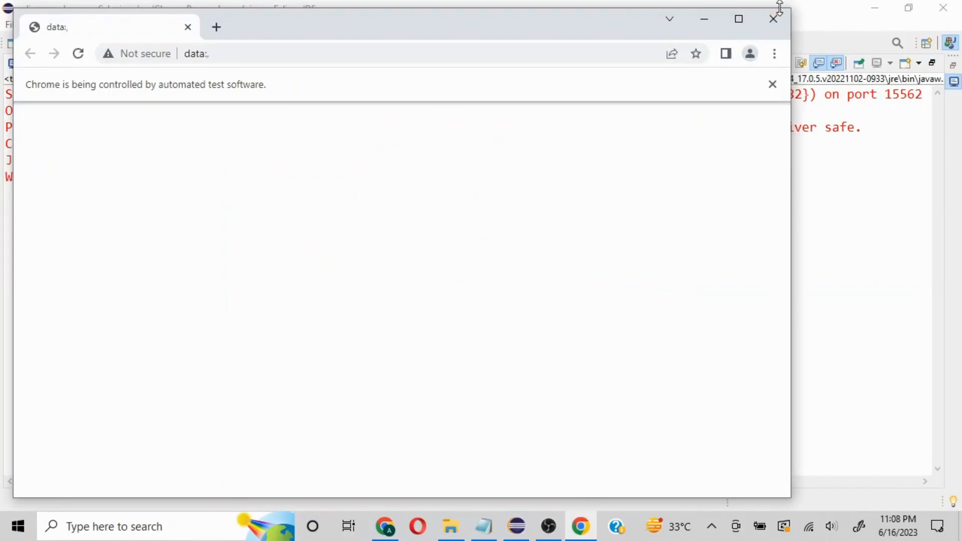
{"action": "left_click", "coordinate": [772, 19]}
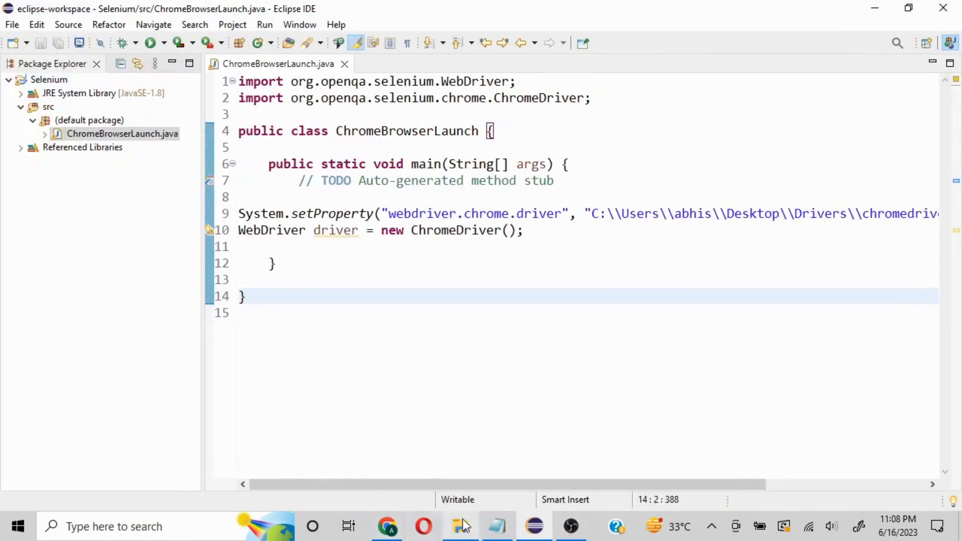
{"action": "type", "text": "ch"}
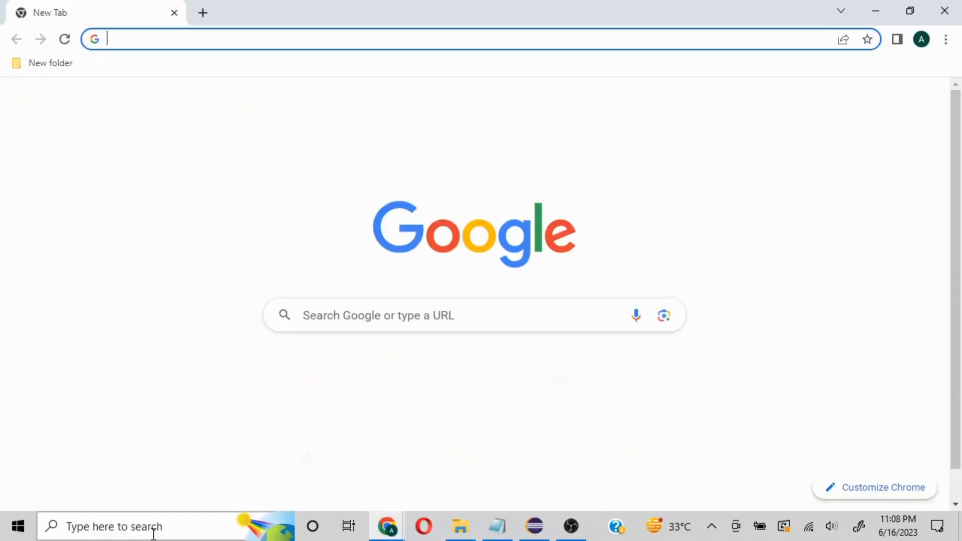
{"action": "type", "text": "selenium"}
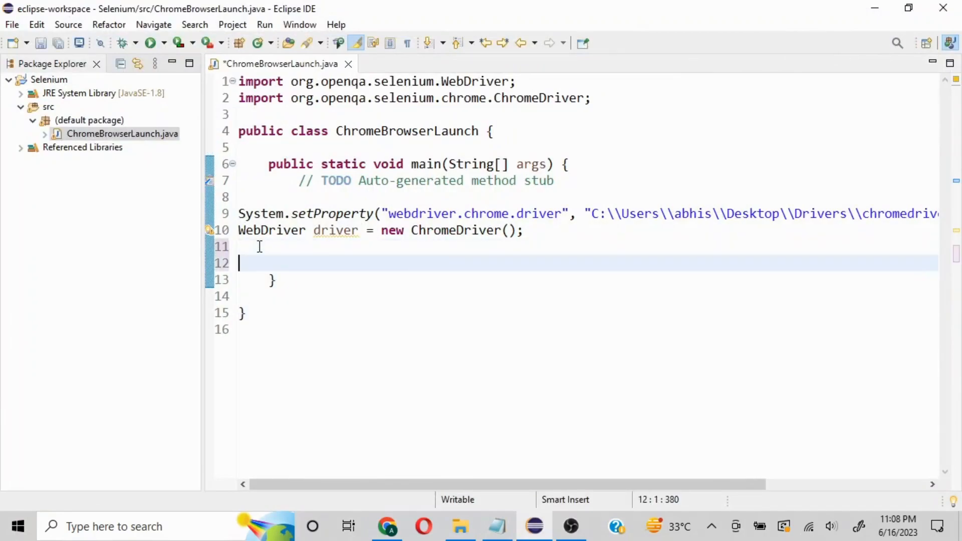
{"action": "type", "text": "driver"}
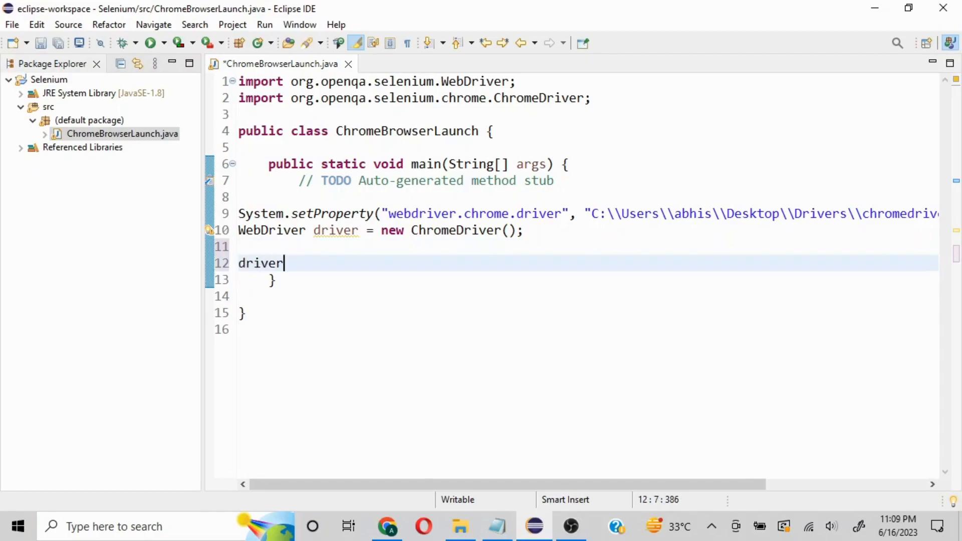
{"action": "type", "text": ".get"}
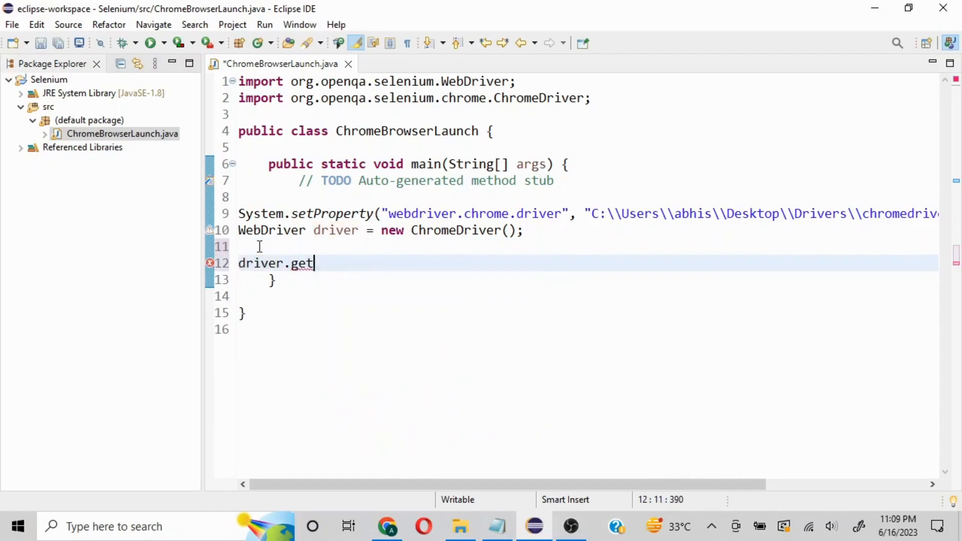
{"action": "type", "text": "();"}
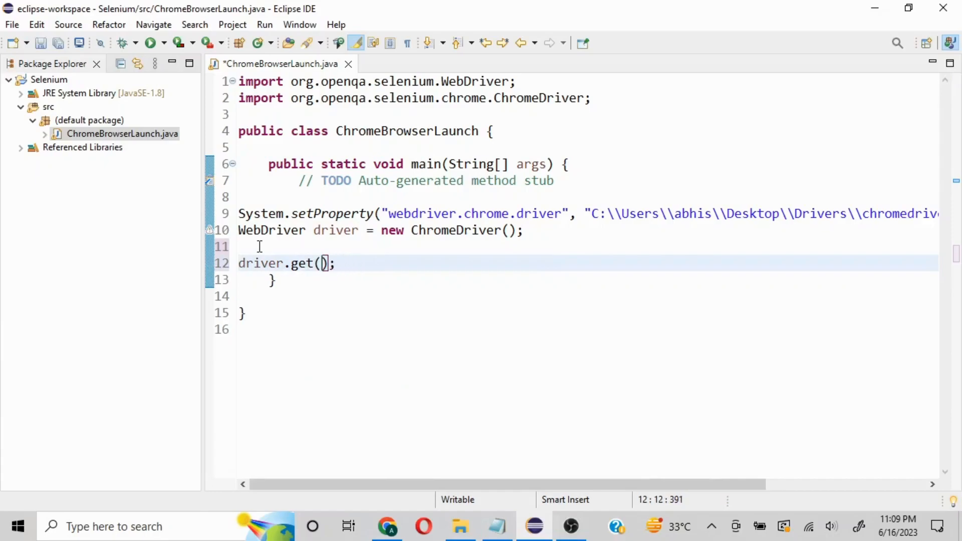
{"action": "type", "text": "\""}
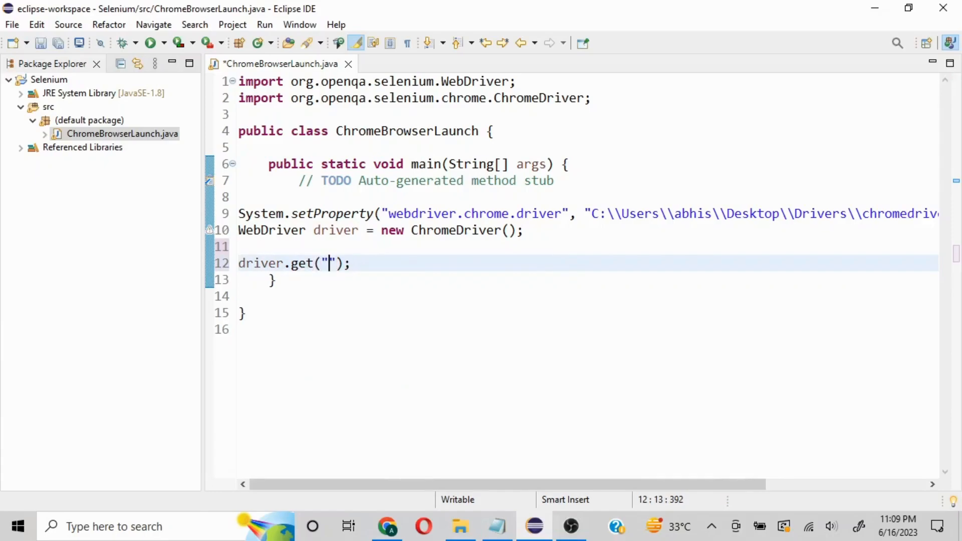
{"action": "type", "text": "https://www.selenium.dev/"}
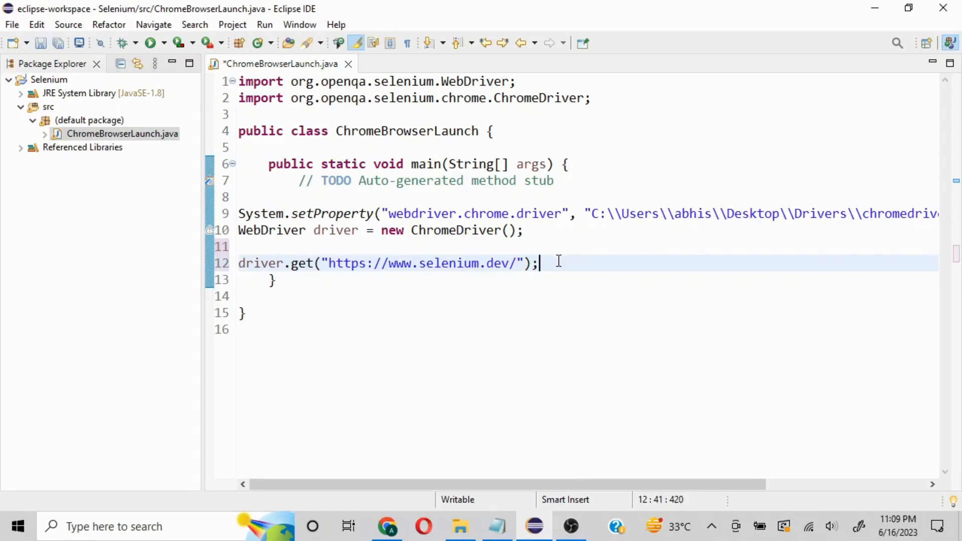
{"action": "mouse_move", "coordinate": [149, 50]}
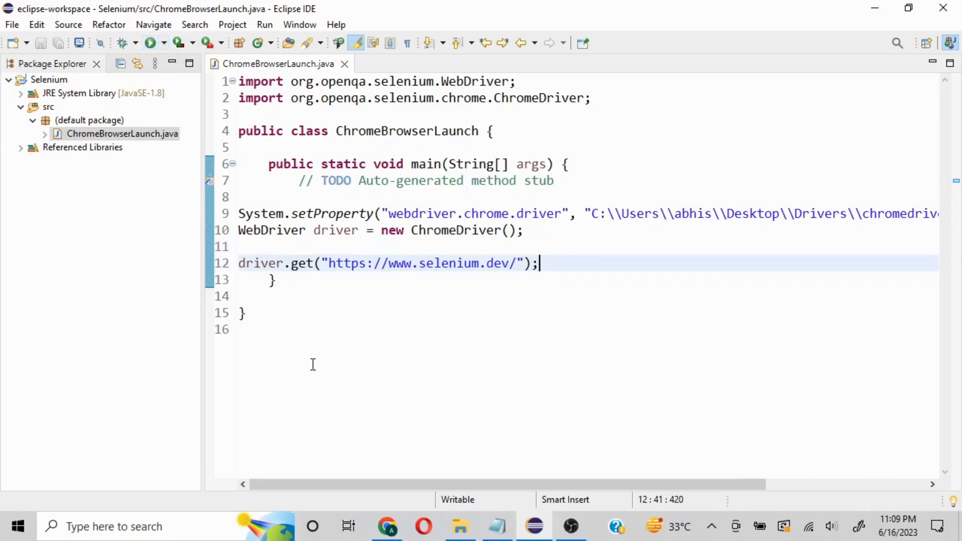
Run the class so an automated Chrome window loads selenium.dev.
{"action": "left_click", "coordinate": [150, 42]}
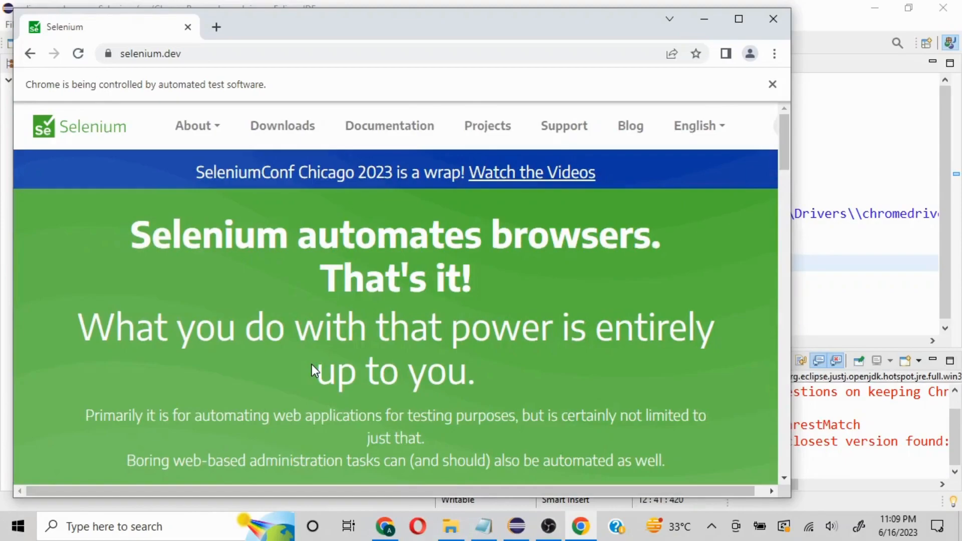
{"action": "mouse_move", "coordinate": [796, 27]}
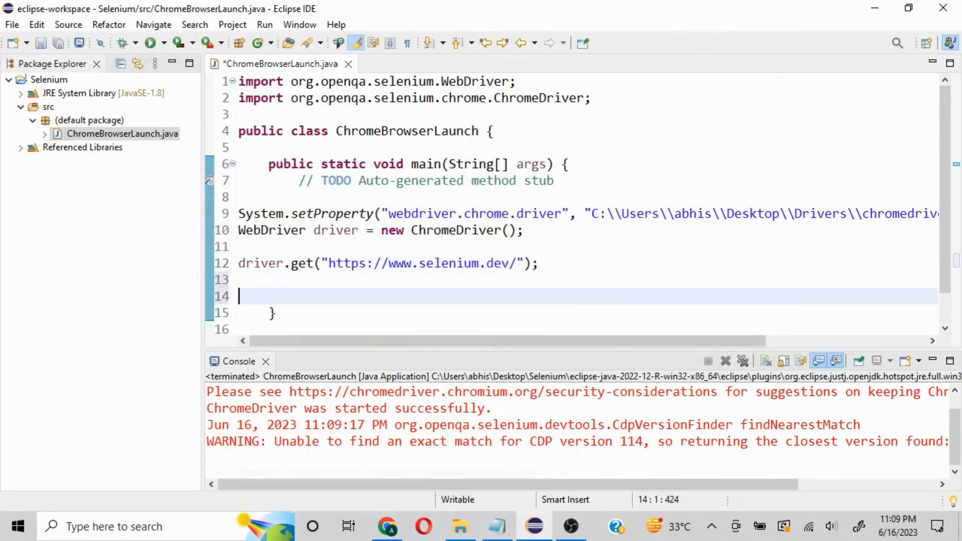
Add driver.manage().window().maximize(); after the driver.get line using autocomplete.
{"action": "type", "text": "dr"}
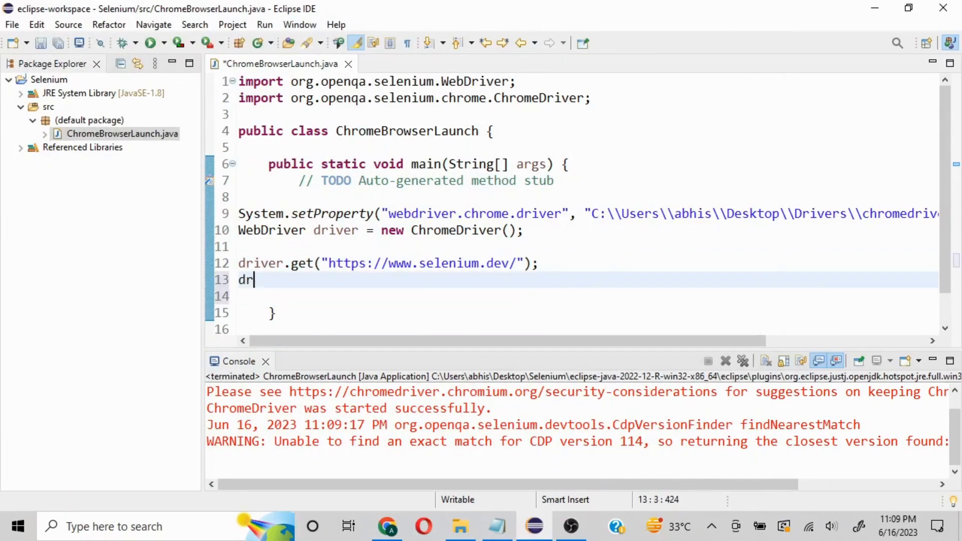
{"action": "type", "text": "iver"}
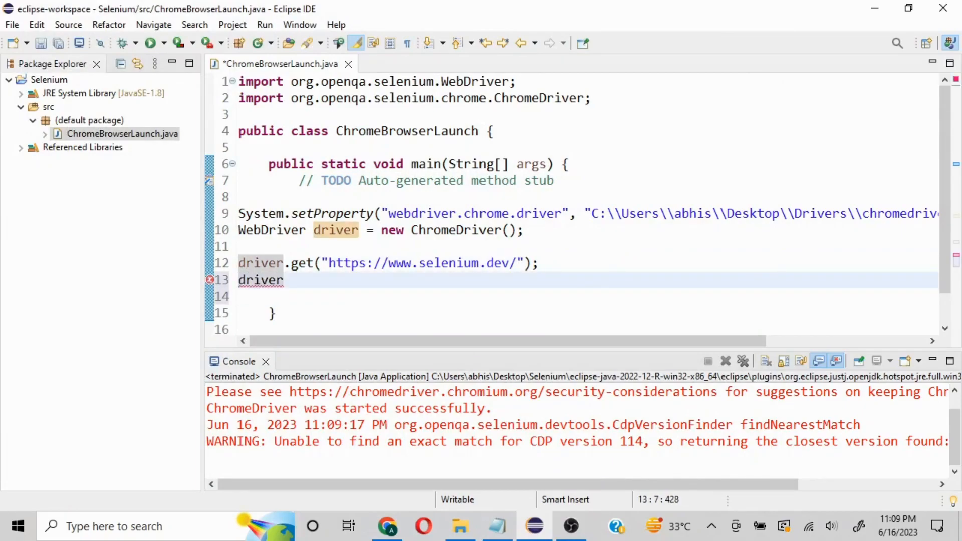
{"action": "type", "text": ".manage("}
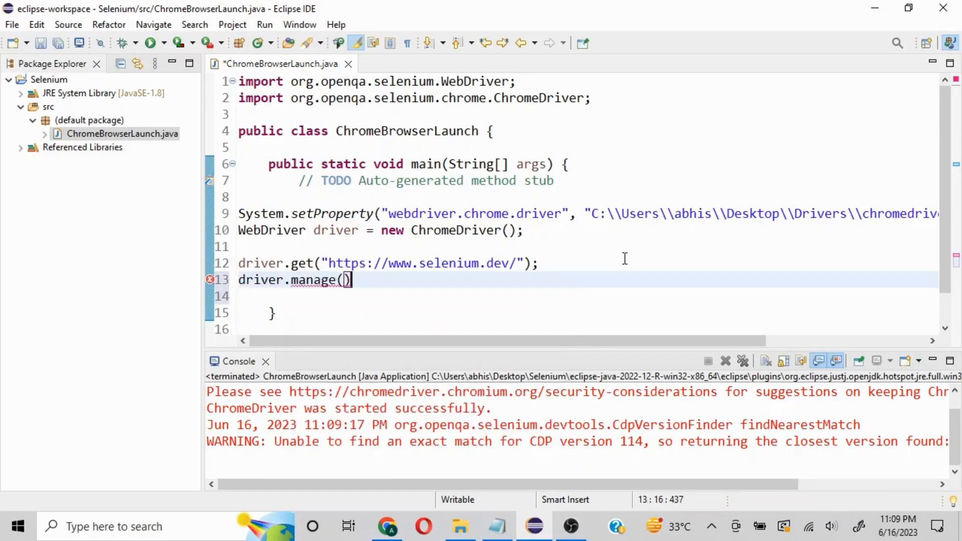
{"action": "type", "text": ".window"}
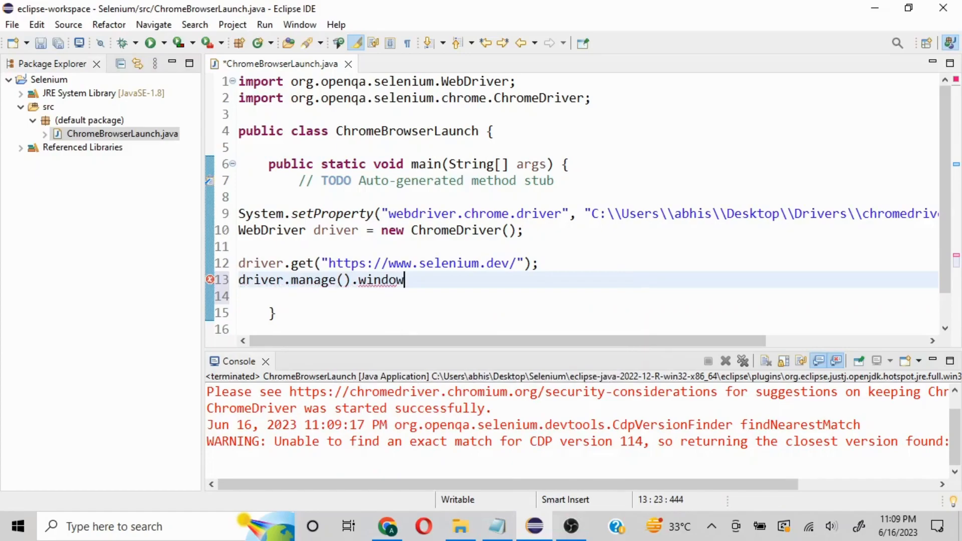
{"action": "key", "text": "BackSpace"}
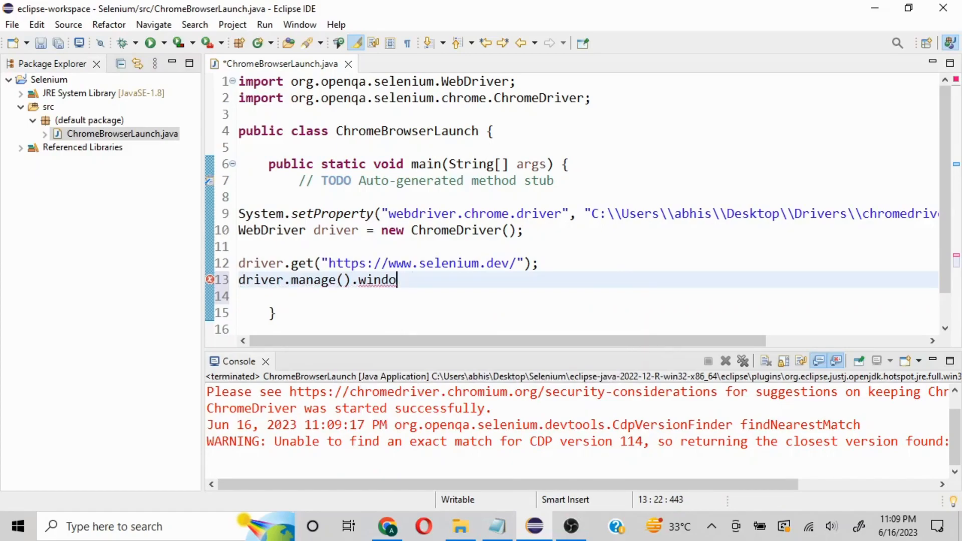
{"action": "type", "text": "w("}
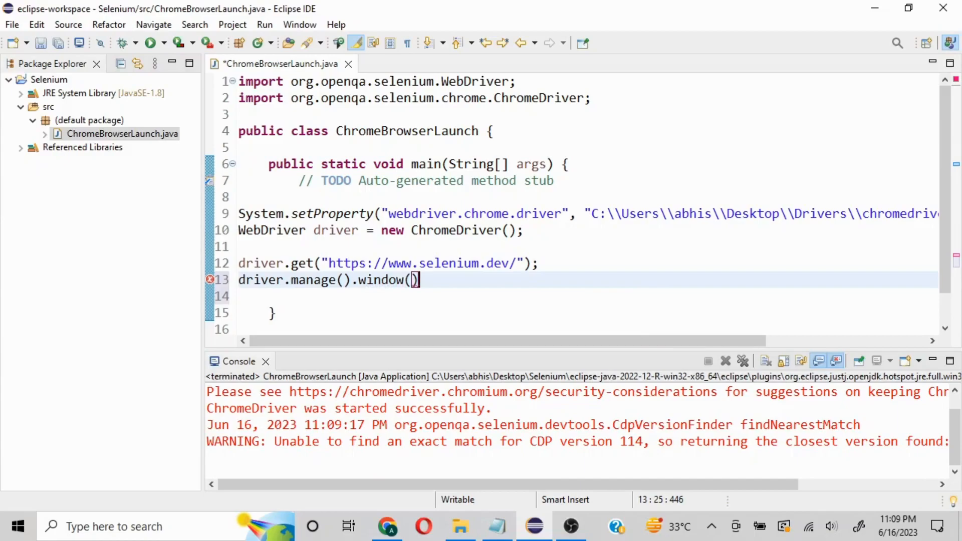
{"action": "type", "text": ".maximize();"}
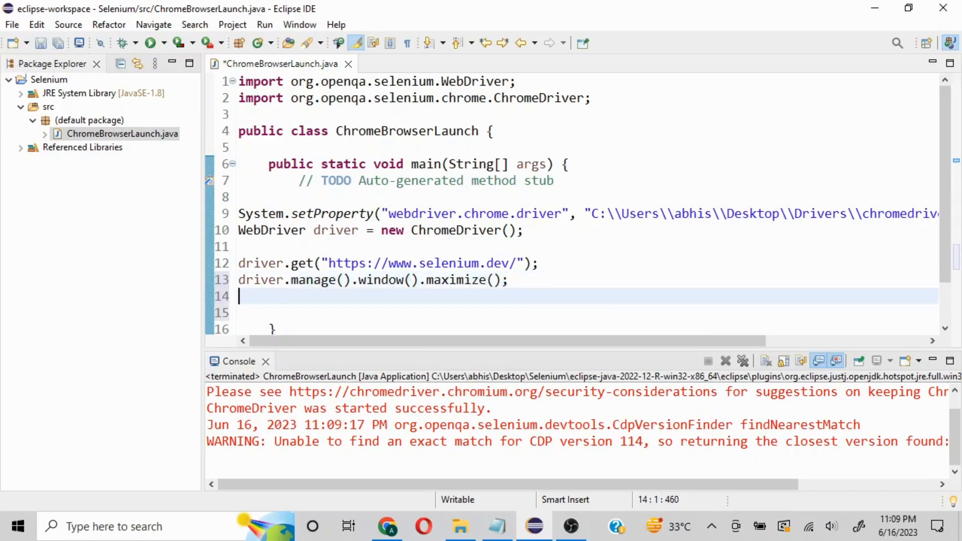
{"action": "mouse_move", "coordinate": [151, 42]}
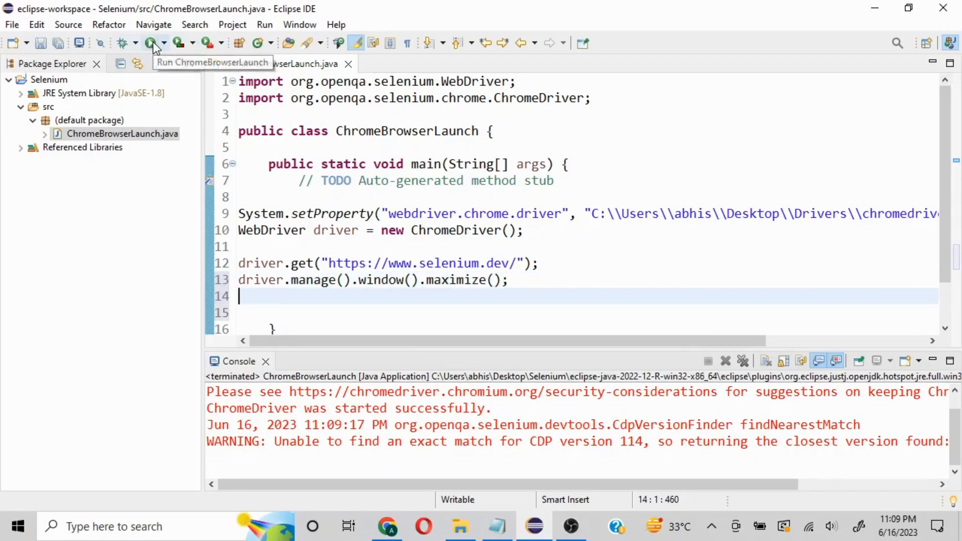
Run ChromeBrowserLaunch again, saving the file with the maximize line.
{"action": "left_click", "coordinate": [148, 42]}
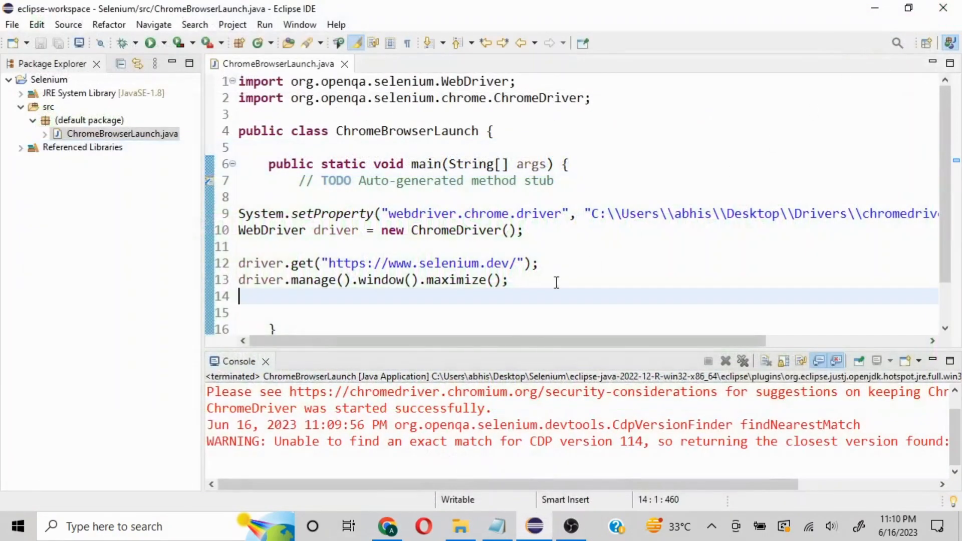
{"action": "mouse_move", "coordinate": [521, 285]}
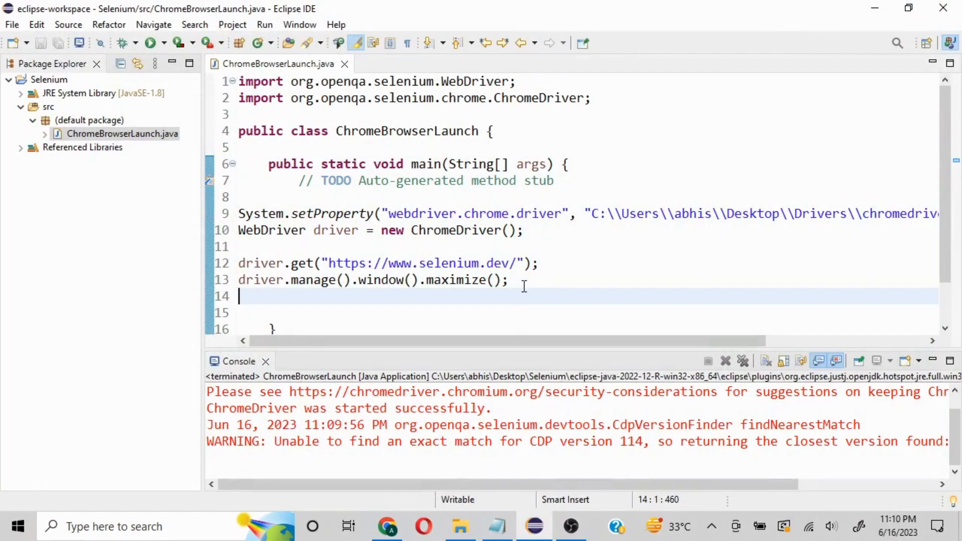
Add driver.close(); below the maximize line.
{"action": "type", "text": "d"}
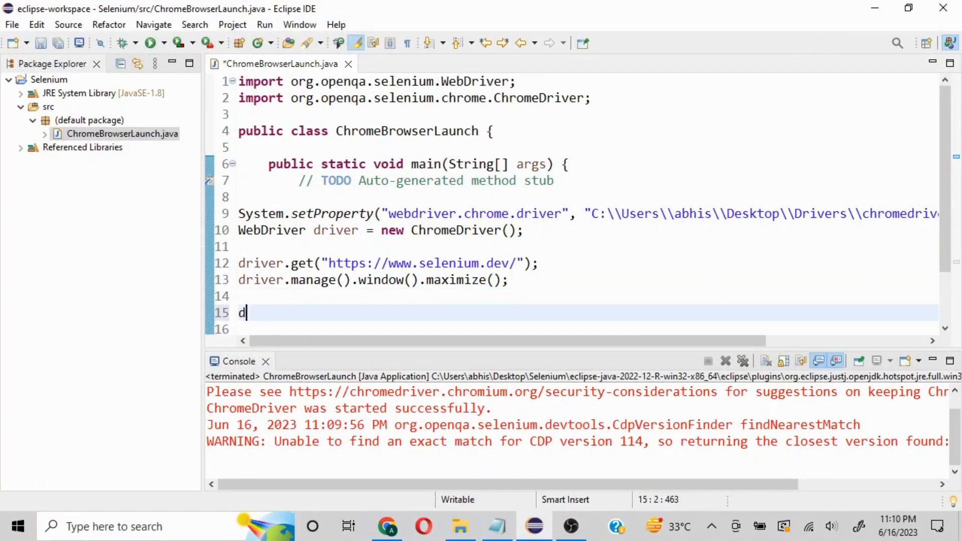
{"action": "type", "text": "river.close("}
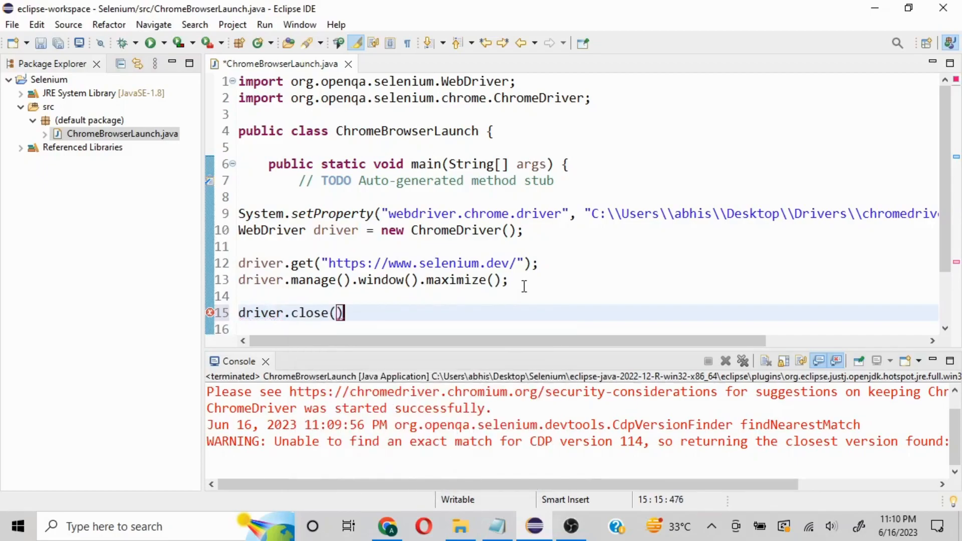
{"action": "type", "text": ";"}
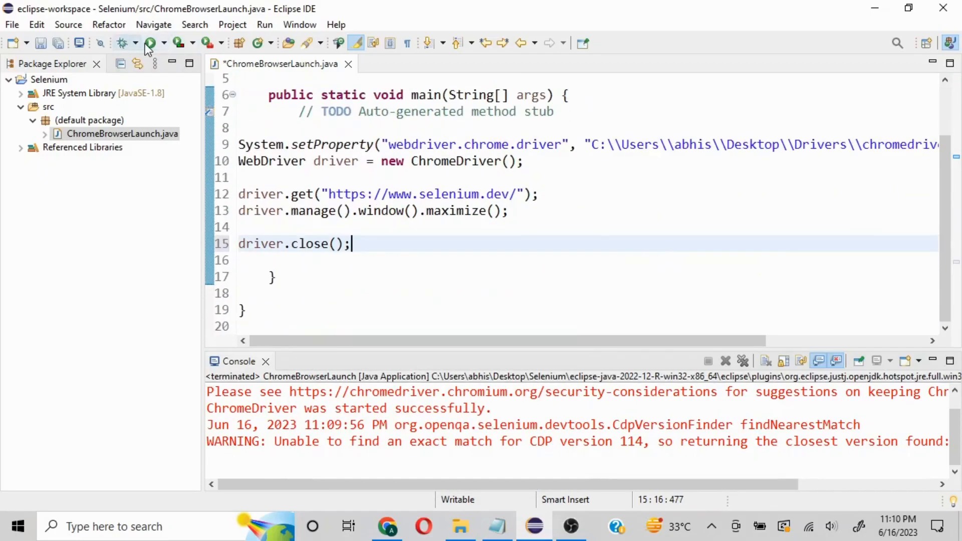
Save and run the completed class with driver.close() until it terminates.
{"action": "left_click", "coordinate": [149, 43]}
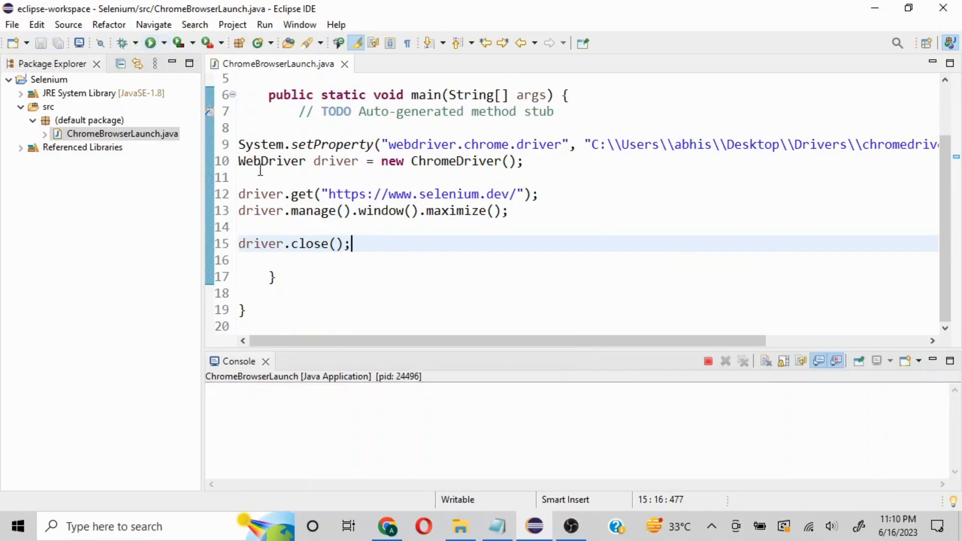
{"action": "left_click", "coordinate": [148, 43]}
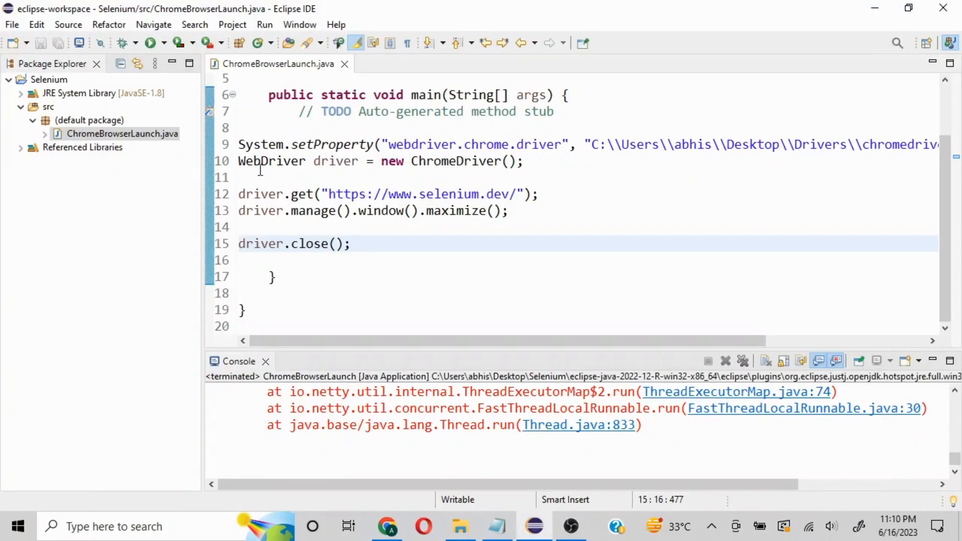
{"action": "mouse_move", "coordinate": [547, 471]}
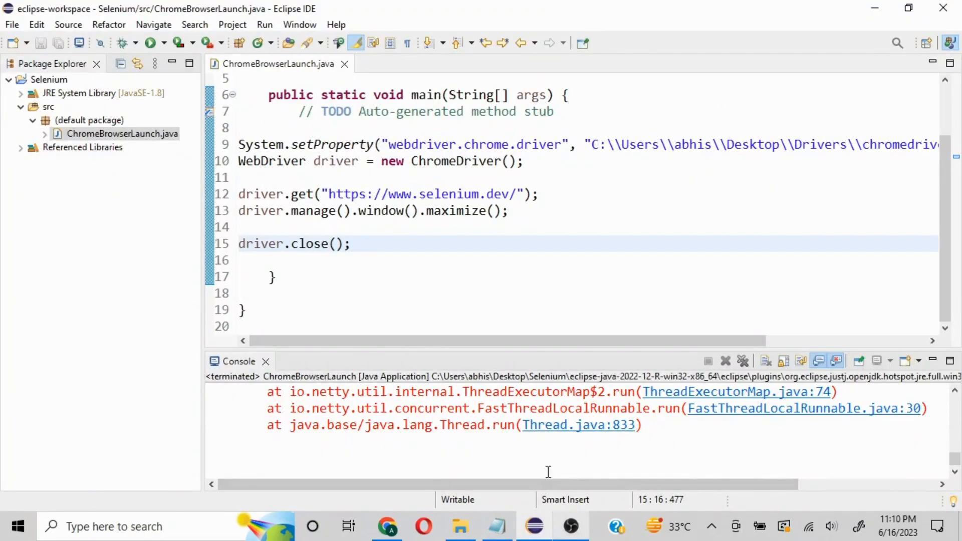